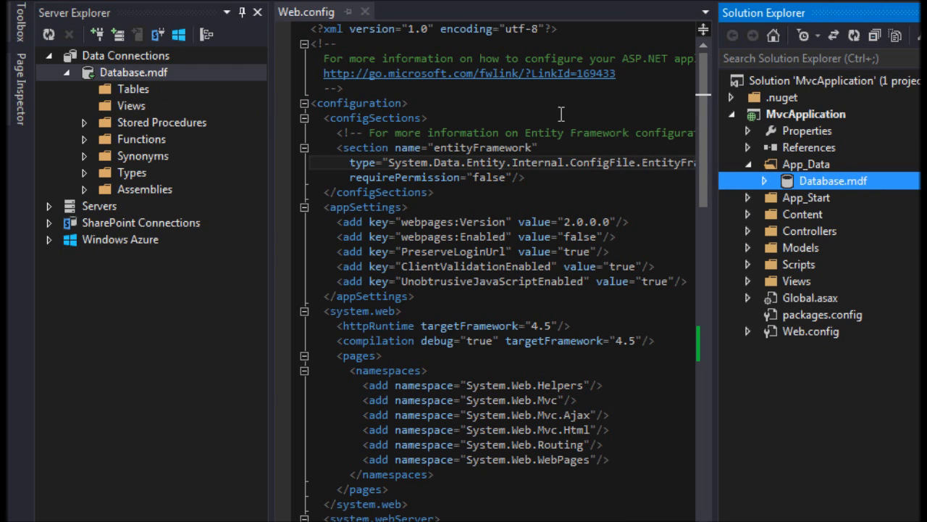
mouse_move(419, 153)
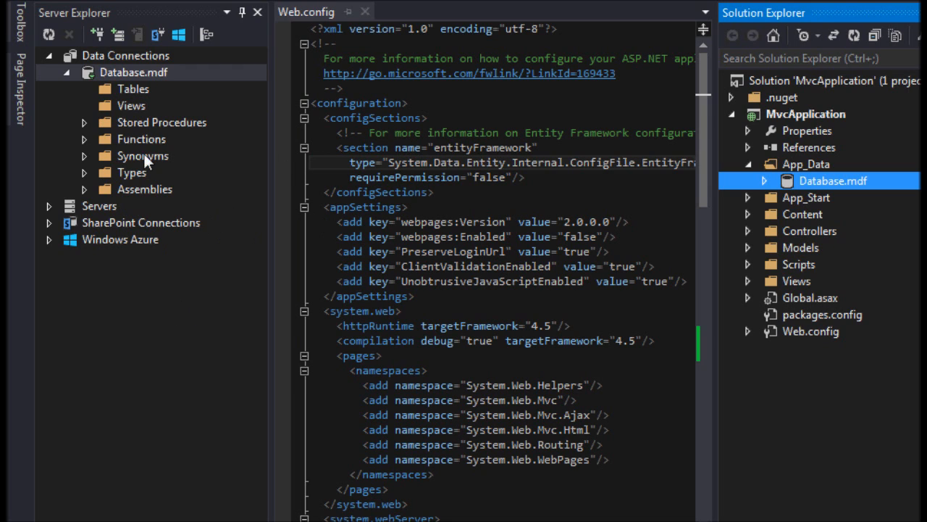
mouse_move(232, 89)
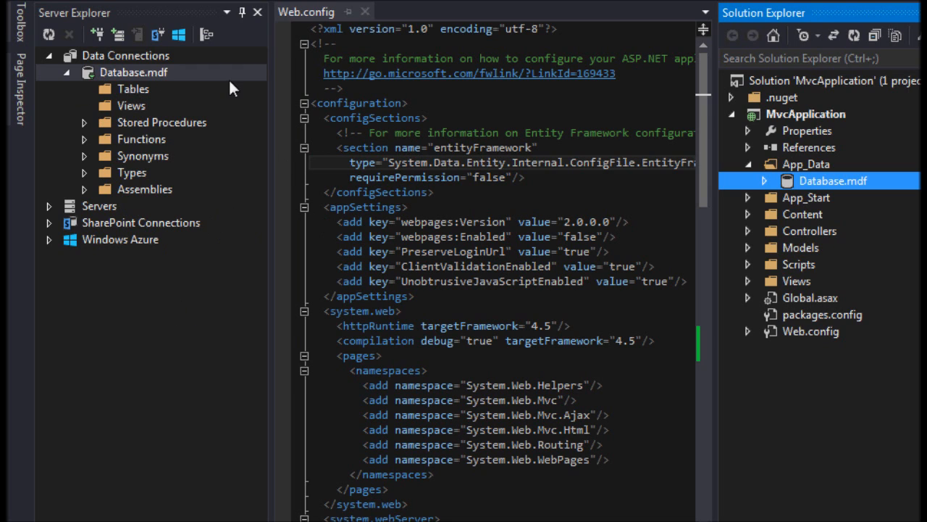
mouse_move(172, 245)
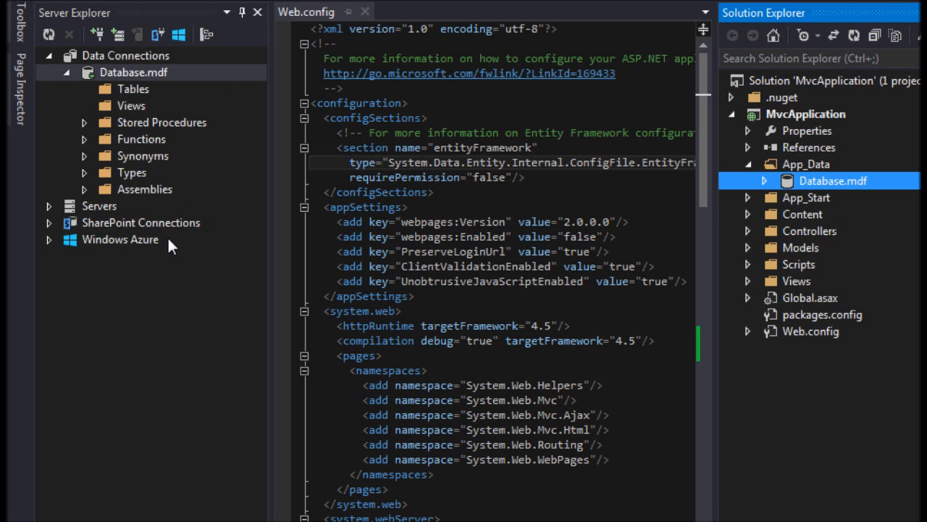
mouse_move(160, 89)
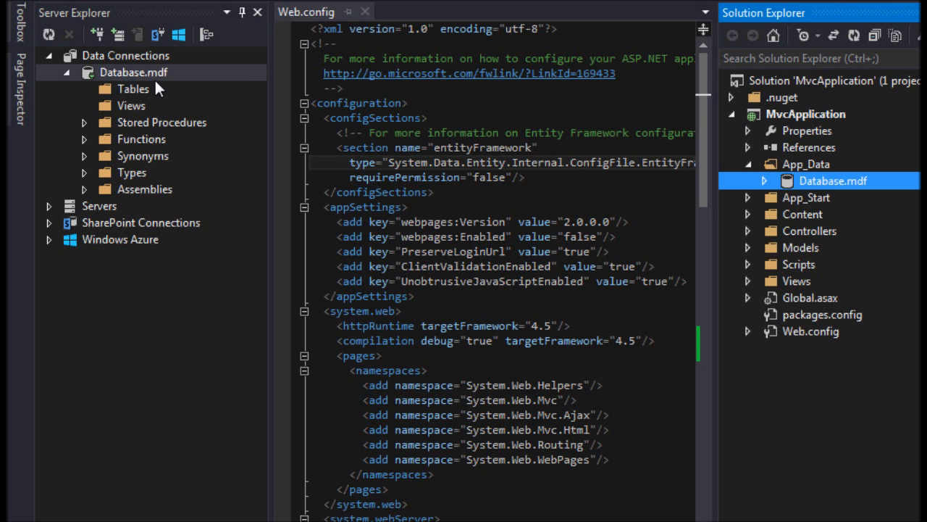
Add a new table to the local database and select the default PRIMARY KEY text in its script.
click(134, 88)
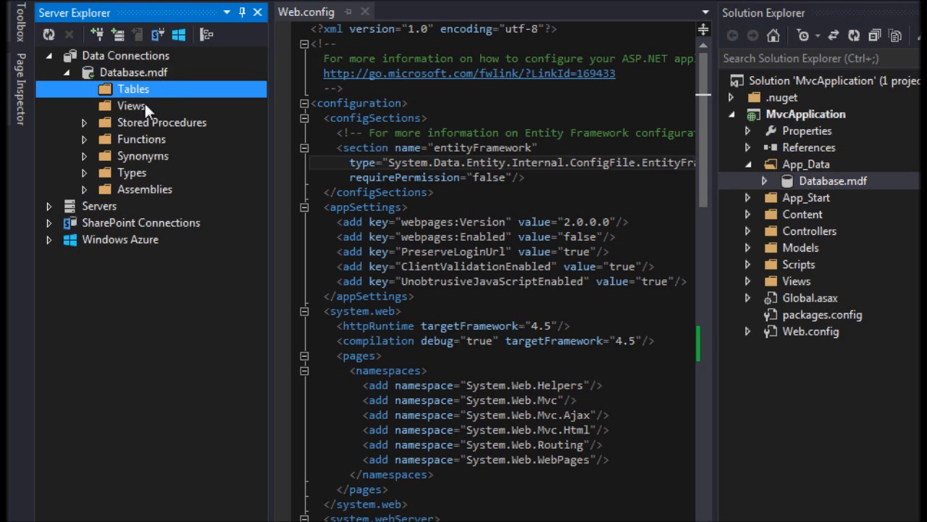
mouse_move(147, 88)
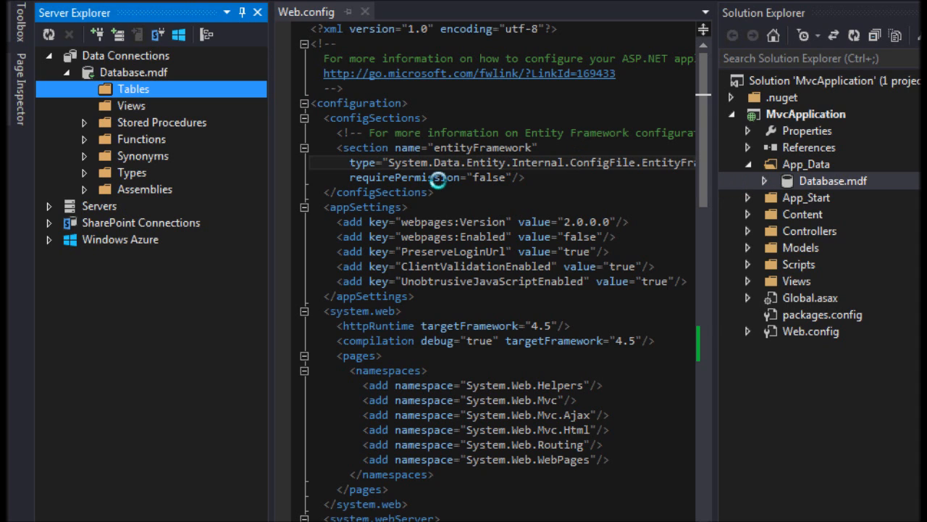
click(748, 163)
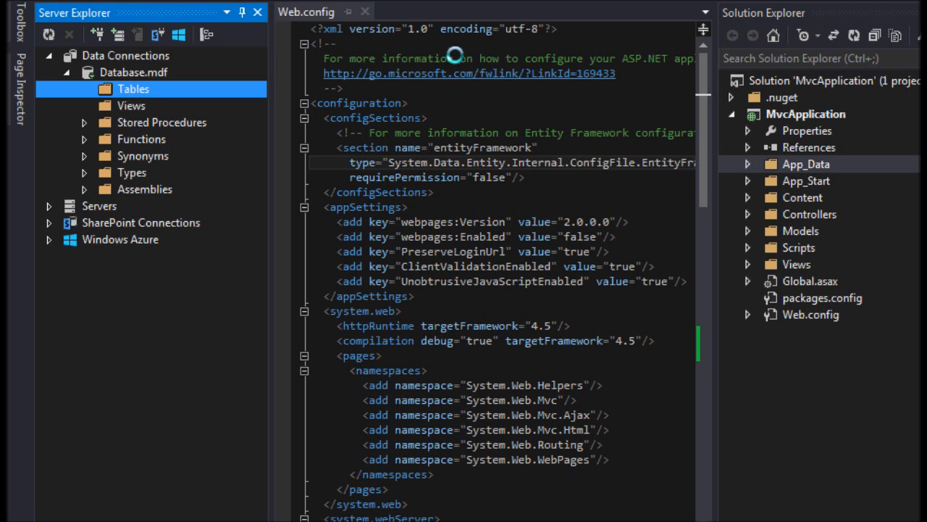
mouse_move(440, 427)
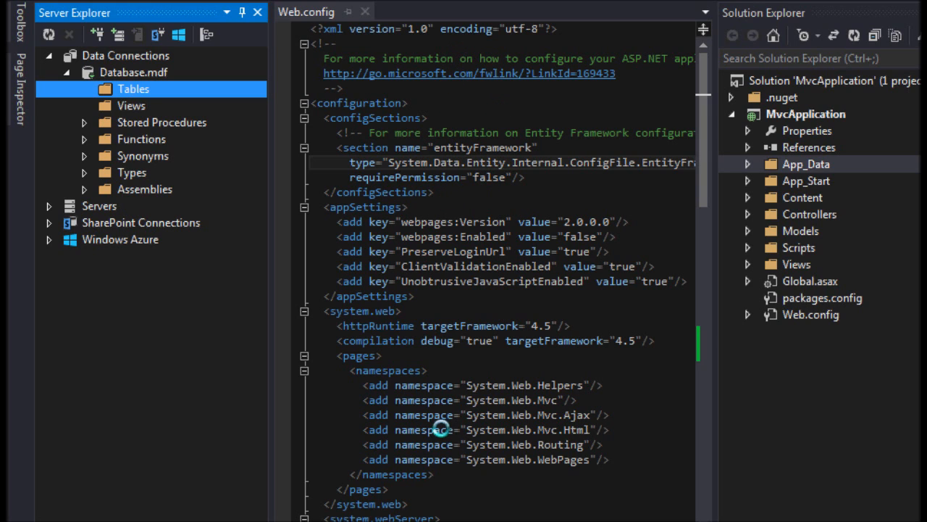
mouse_move(471, 464)
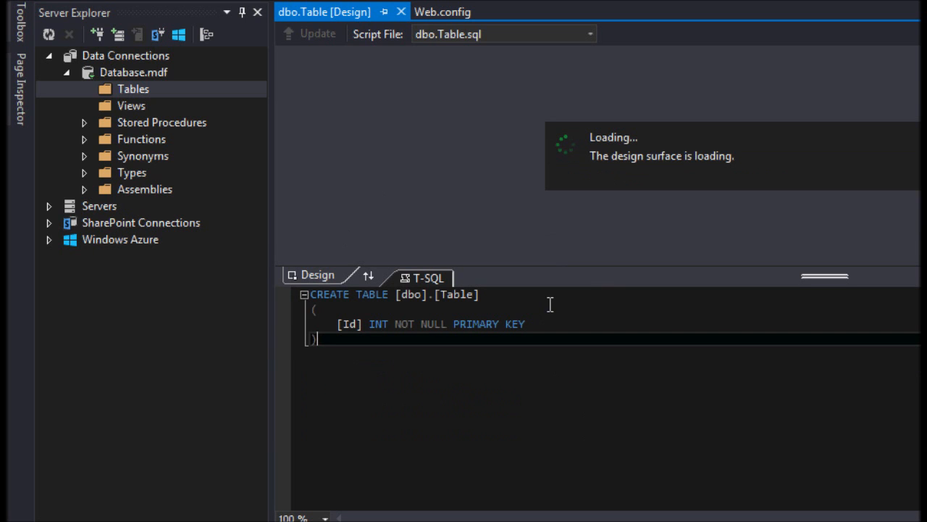
mouse_move(548, 323)
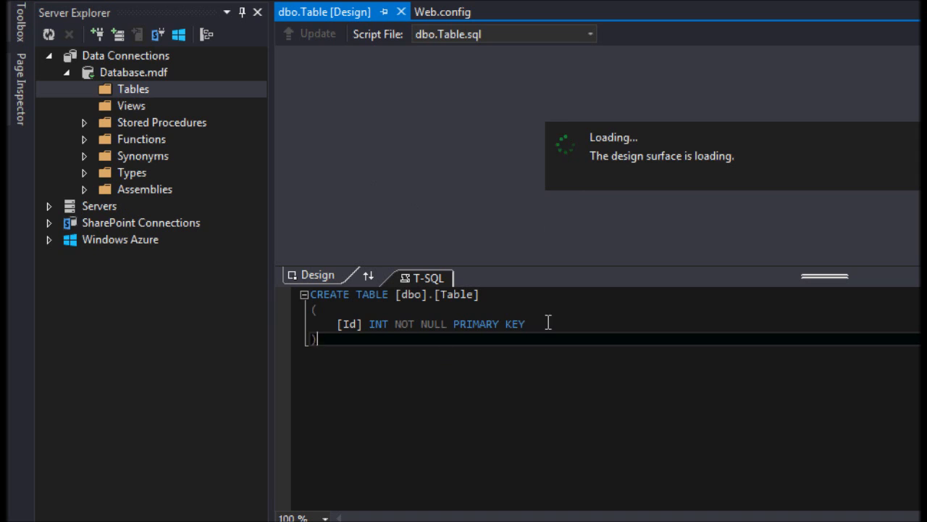
double_click(514, 323)
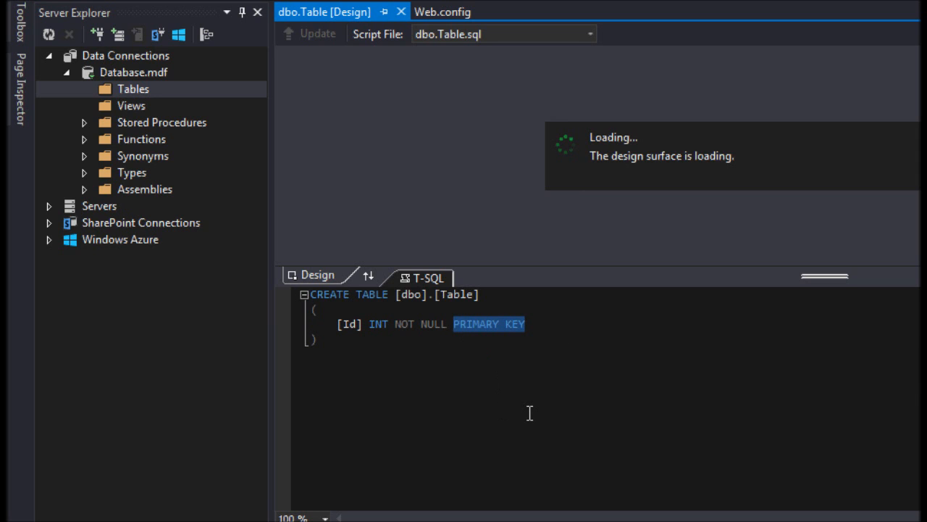
Replace the default Id column with 'id int identity(1,1)'.
key(Delete)
text(ID)
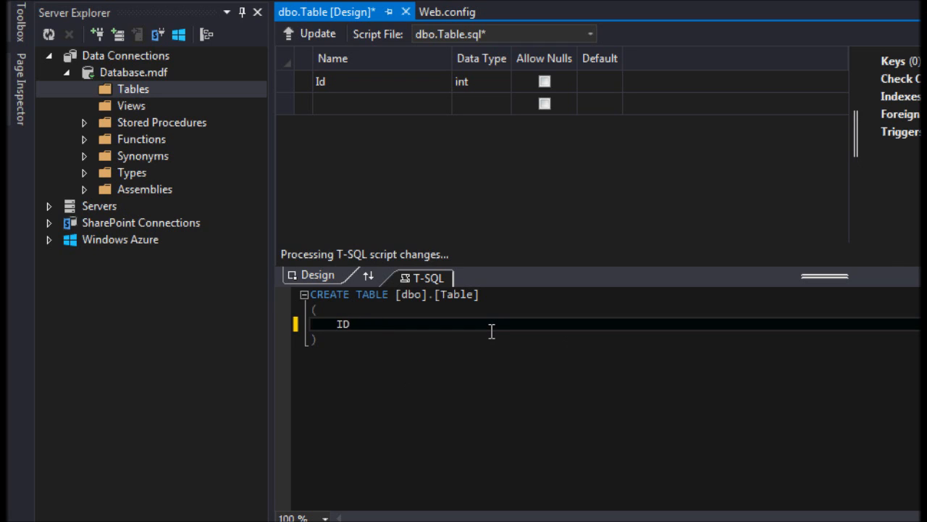
text(id)
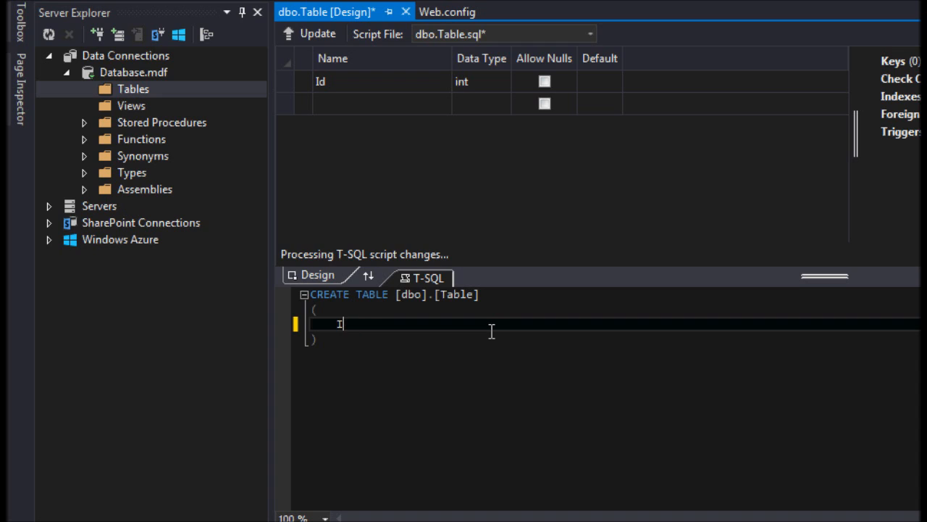
text(id)
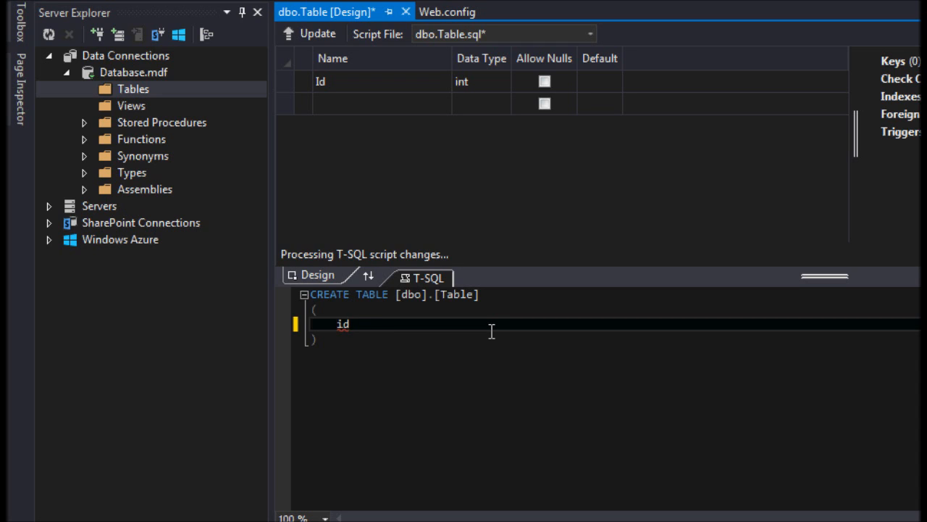
text(int di)
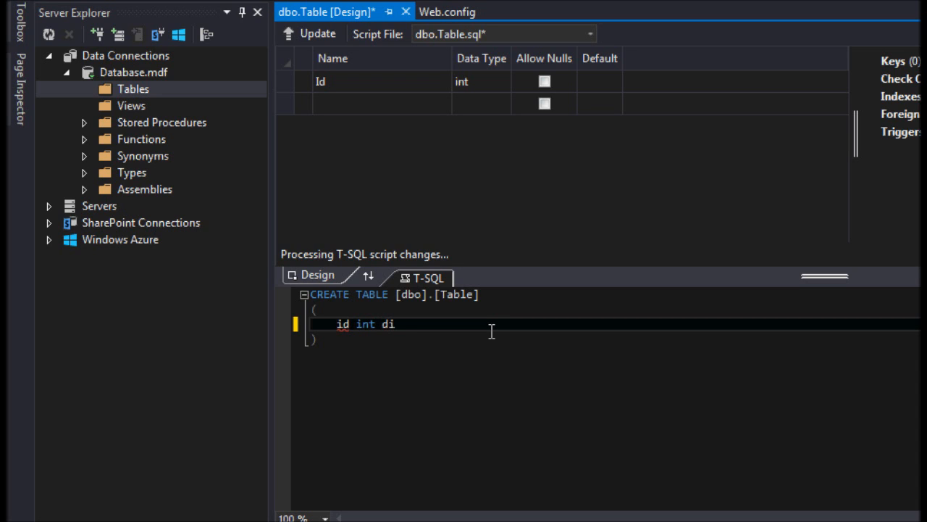
text(entity(,1)
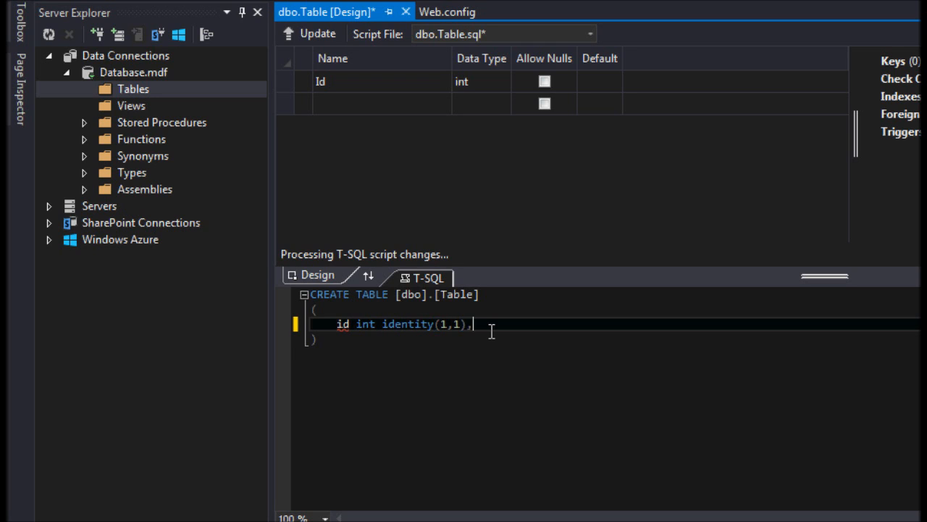
Add a 'username varchar(100),' column on a new line.
key(Return)
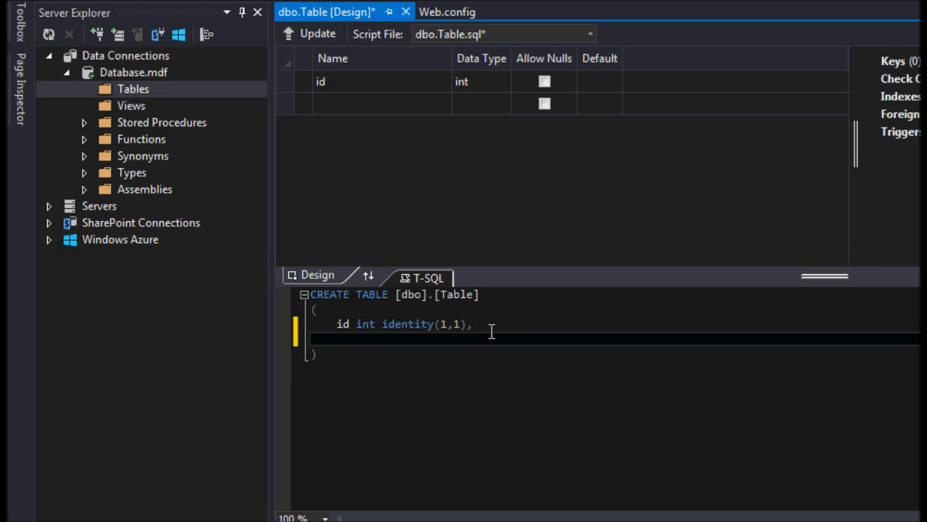
text(username)
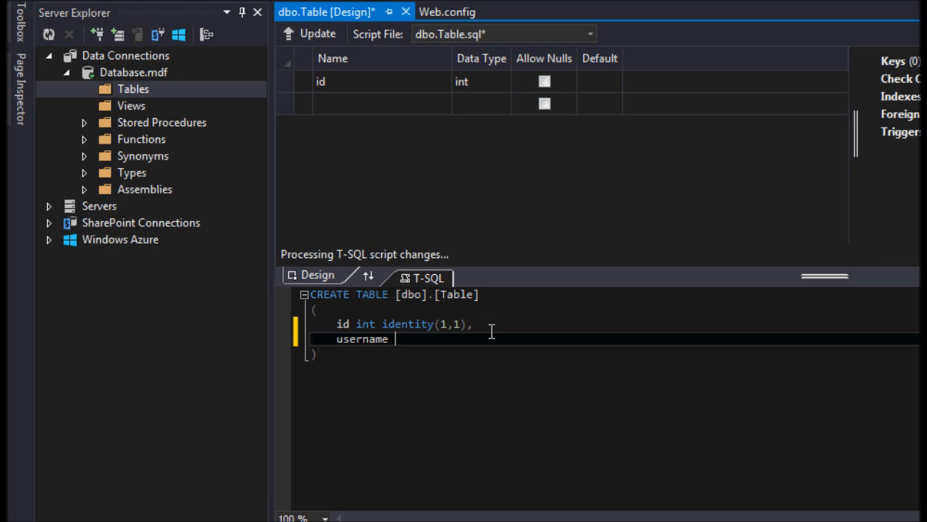
text(varc)
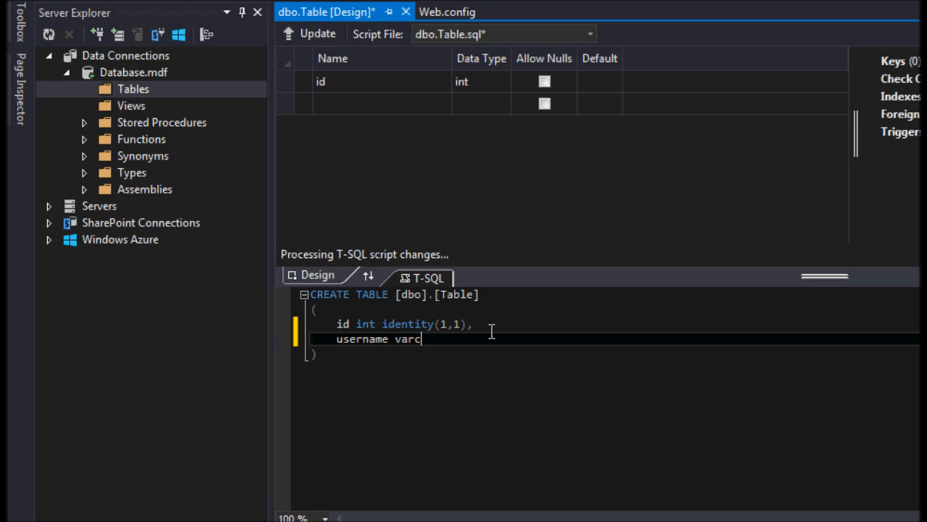
text(har(100),)
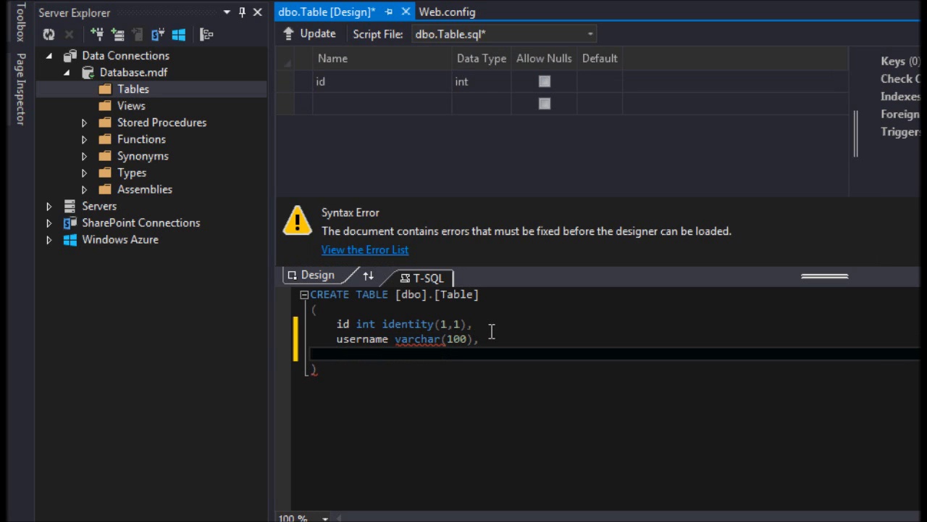
Type the 'password varchar(max),' column definition after username.
text(password varchar(max),)
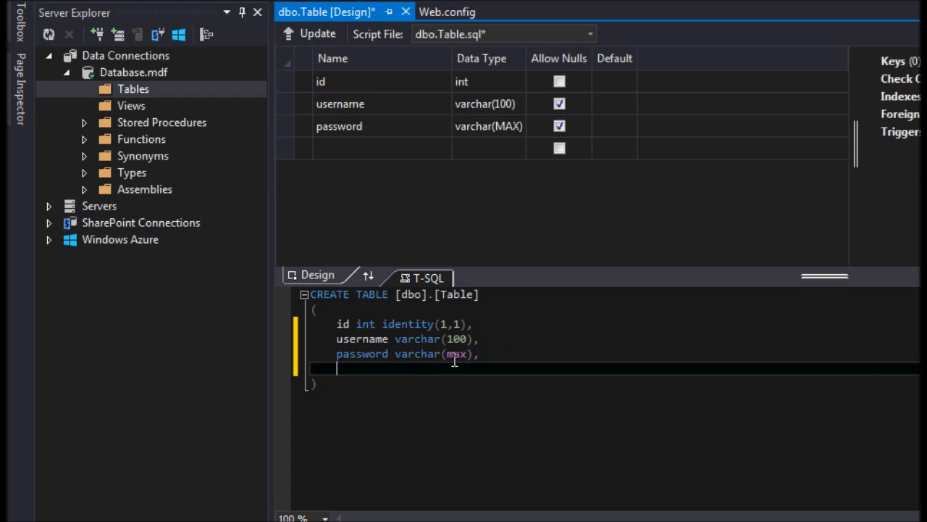
mouse_move(445, 360)
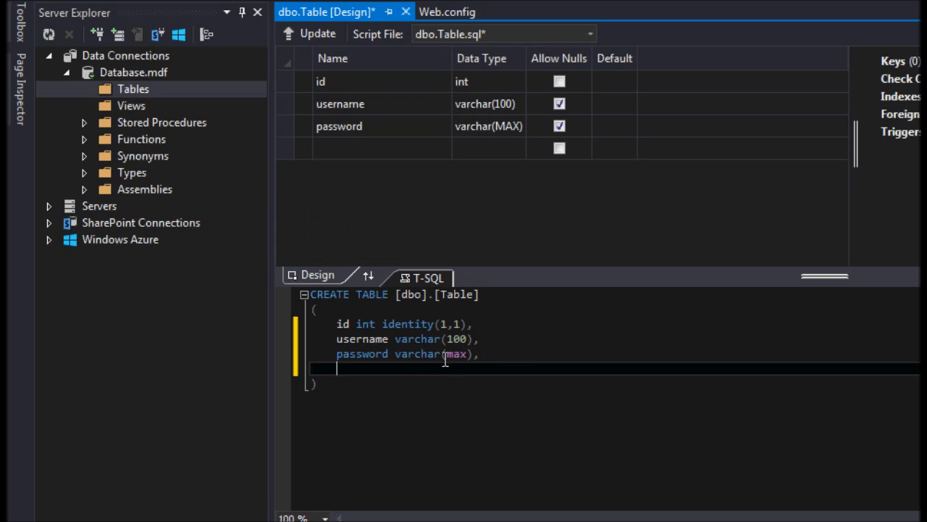
mouse_move(397, 361)
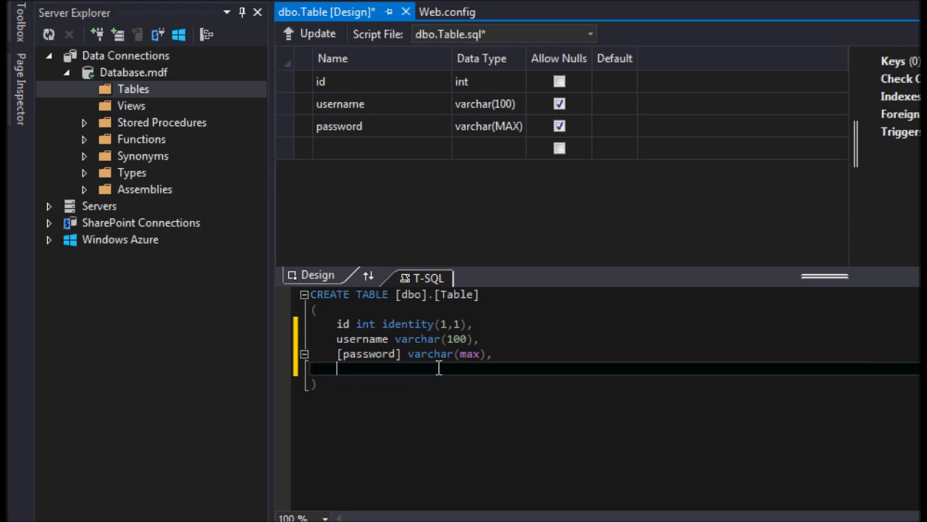
mouse_move(451, 401)
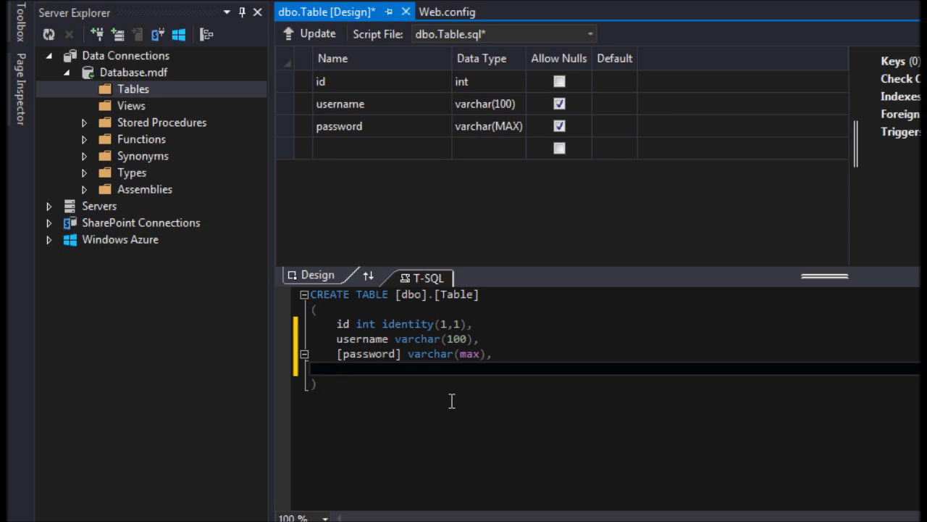
Add 'email varchar(50) unique' on a new line after the password column.
text(mea)
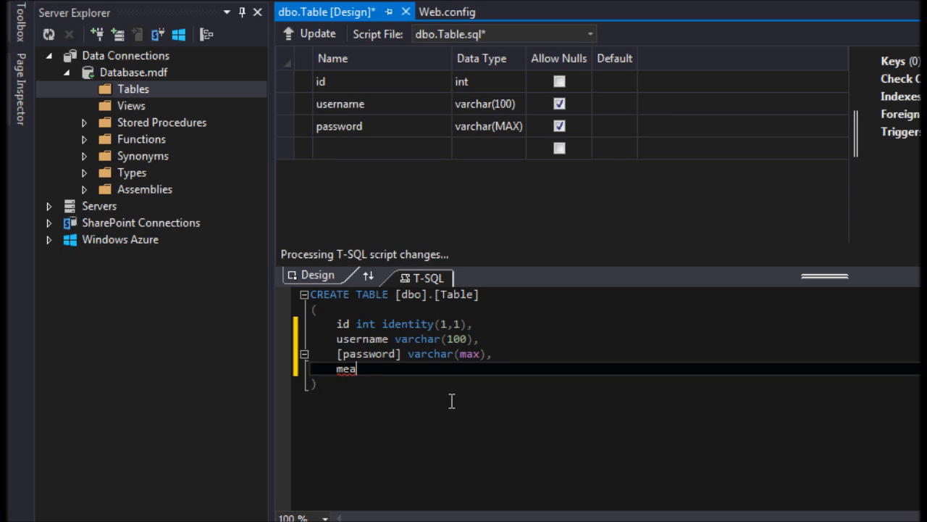
text(email)
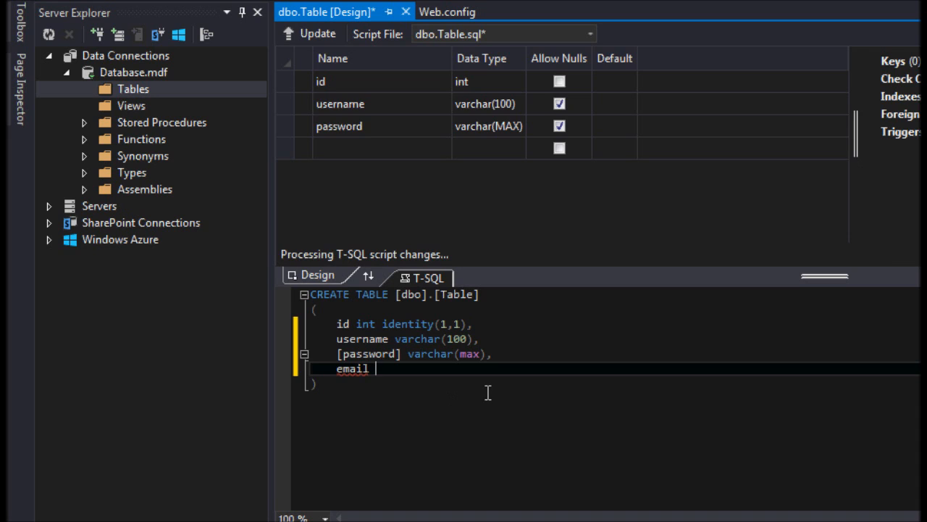
text(varhc)
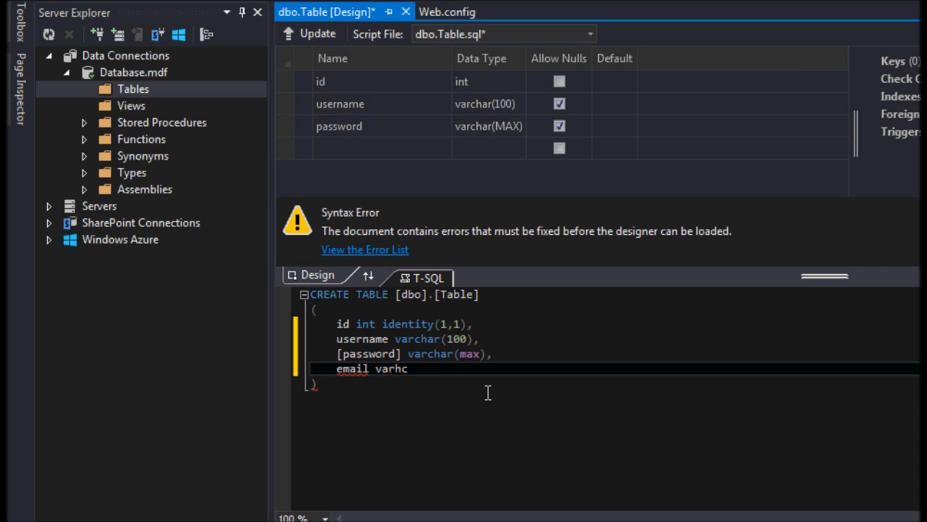
text(a)
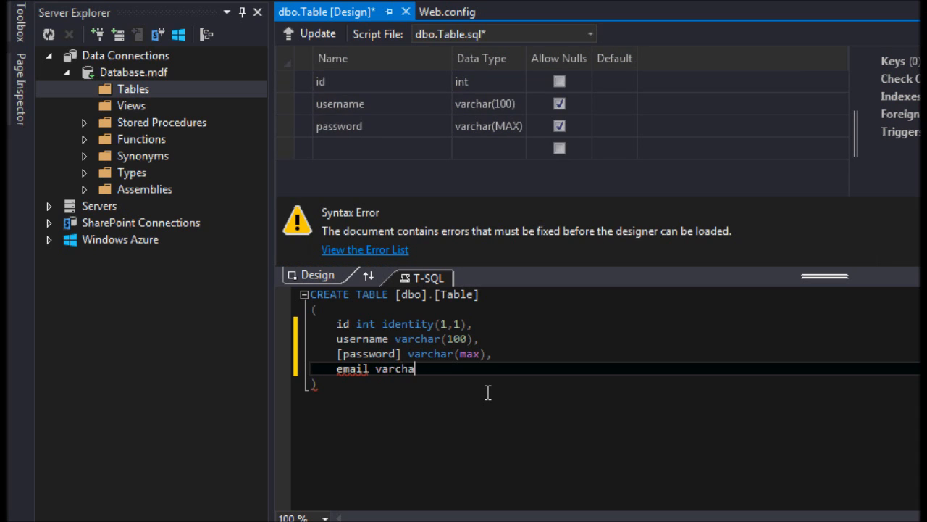
text(r(50))
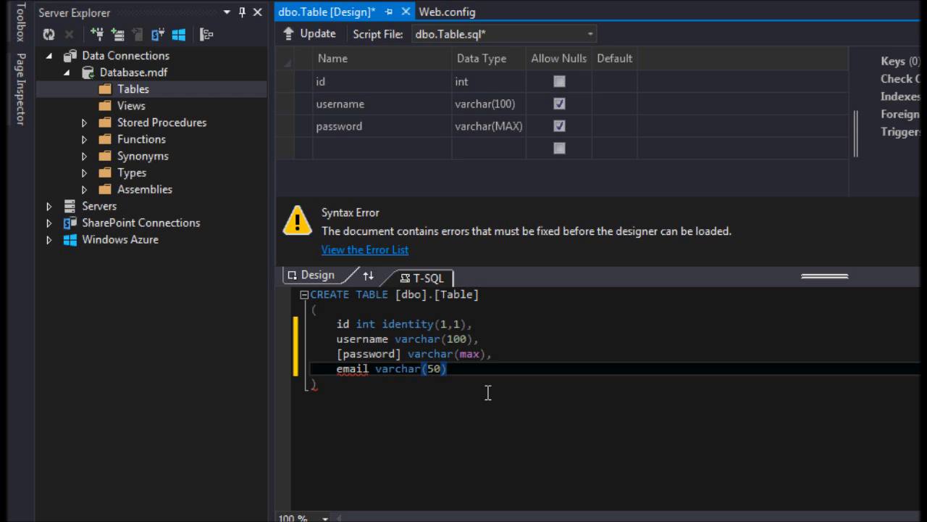
text(unique)
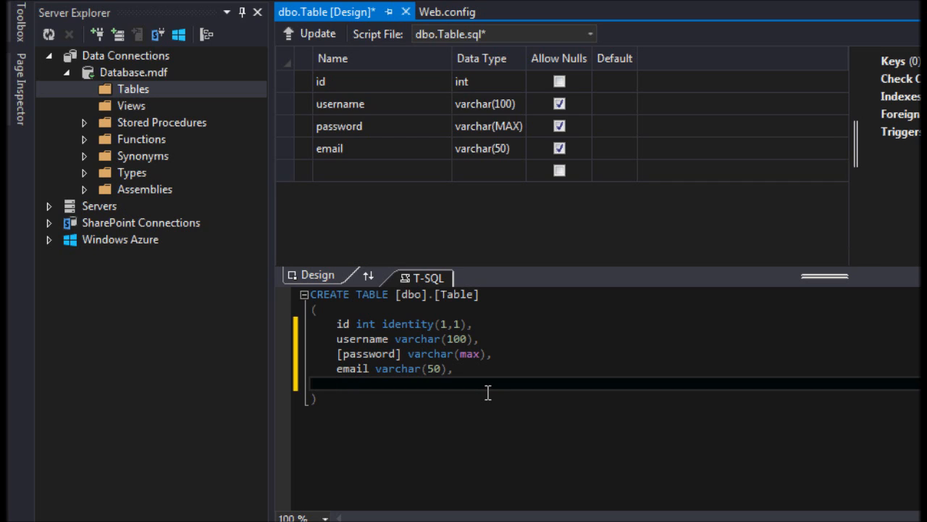
Add phone varchar(50) and lastLogged datetime columns, fixing typos in the lastLogged name.
text(pho)
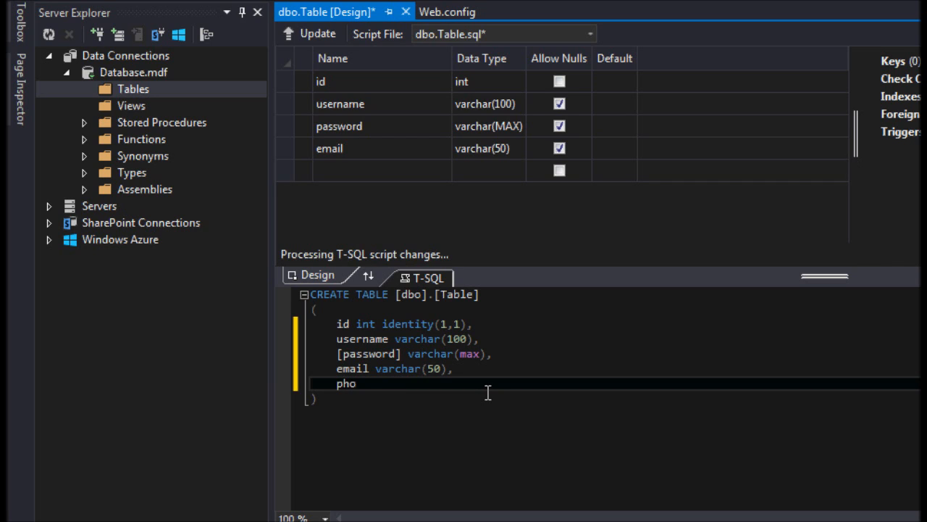
text(ne varchar(50)
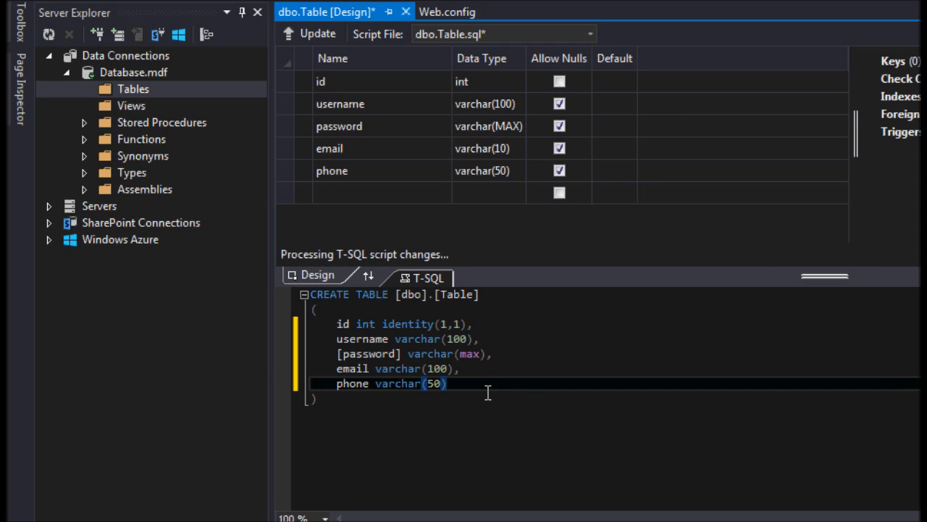
text(,)
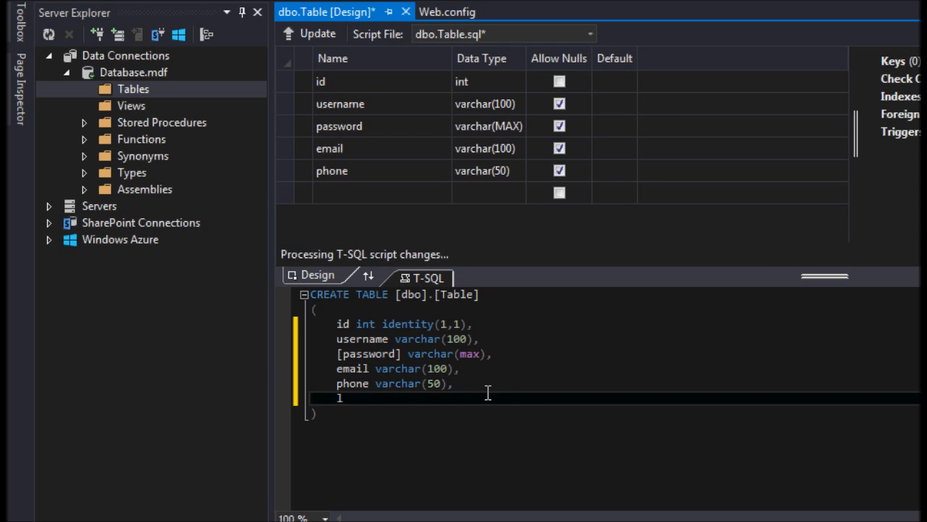
text(last_logi)
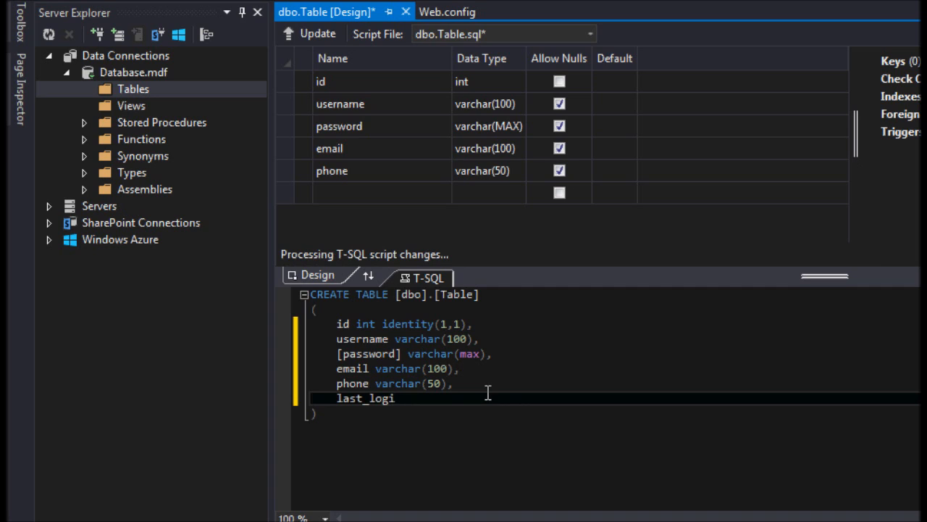
key(BackSpace)
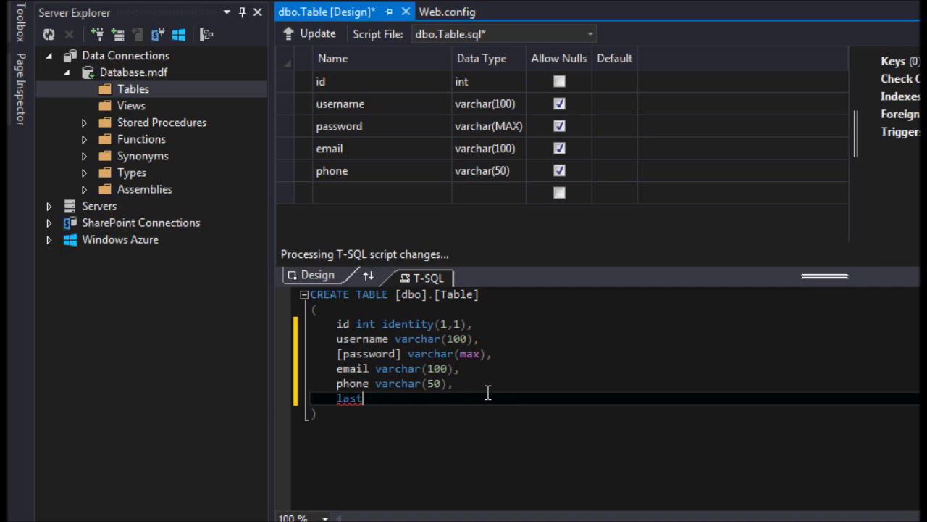
text(Logge)
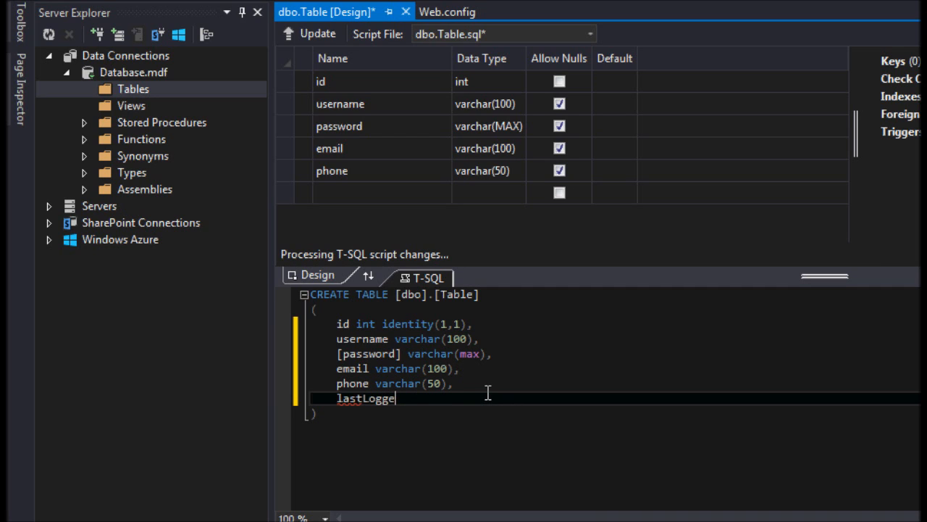
key(Backspace)
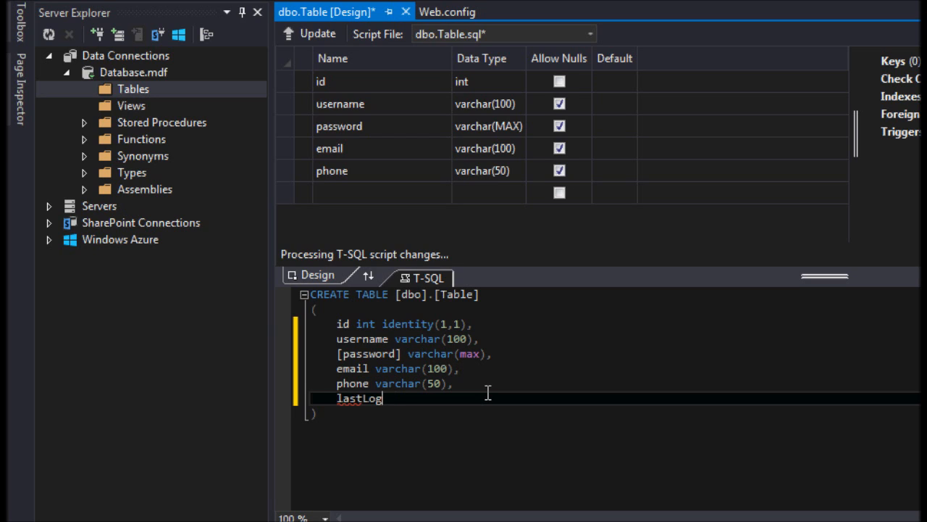
text(ged d)
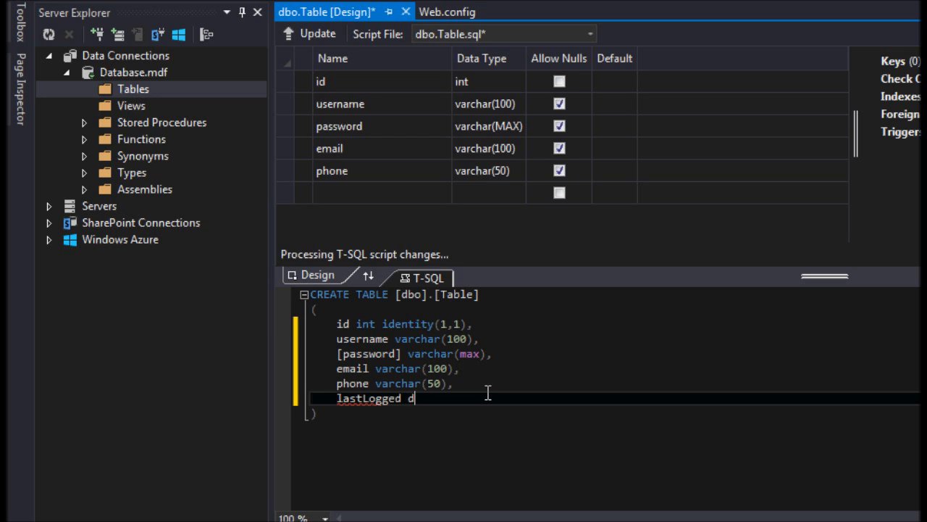
text(atetime,)
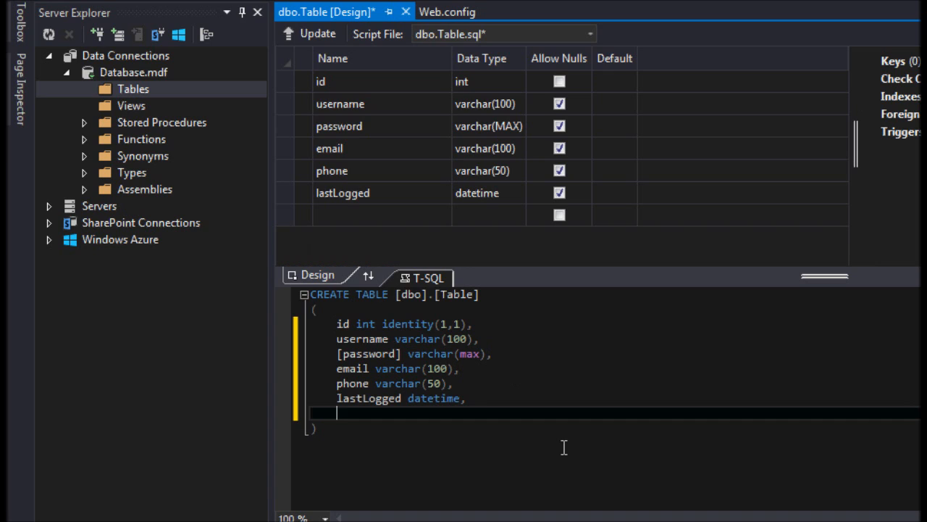
Rename the table to Users and add constraint PK_Users_username primary key (username).
text(constraint)
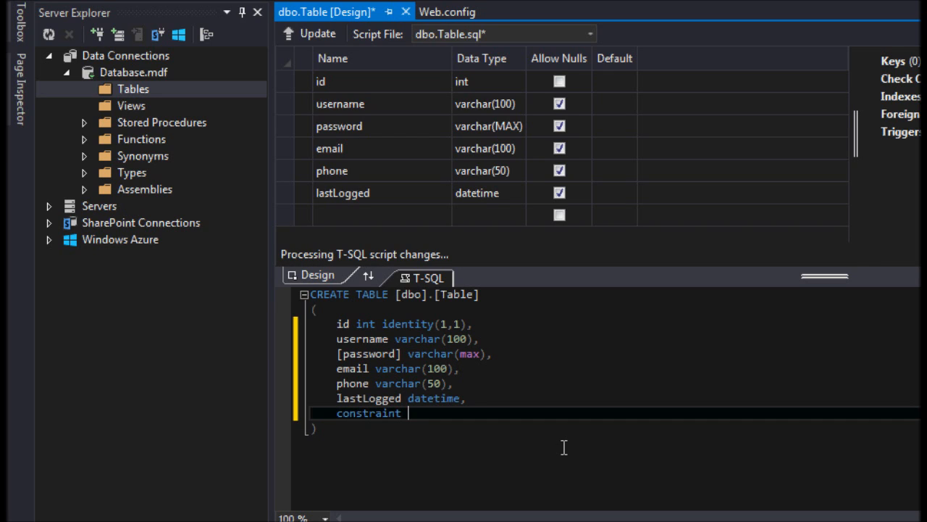
text(Pk_u)
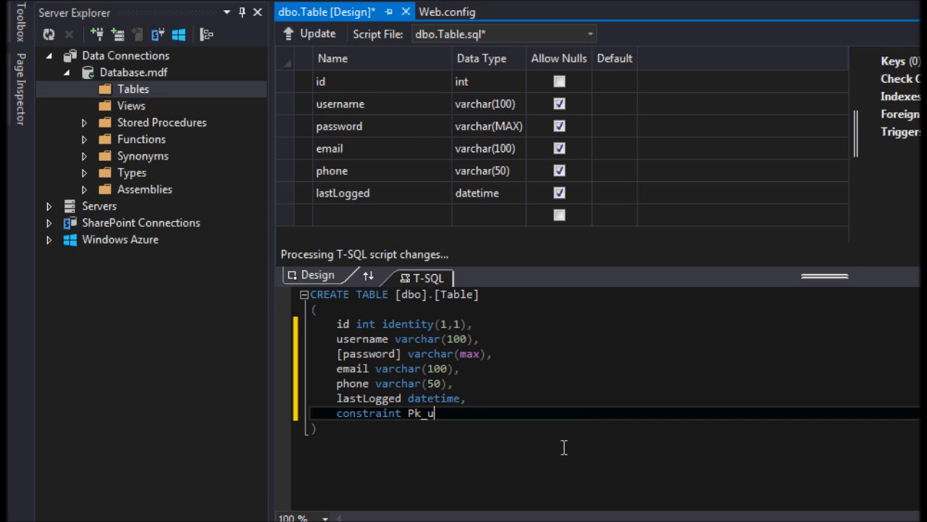
key(Backspace)
text(U)
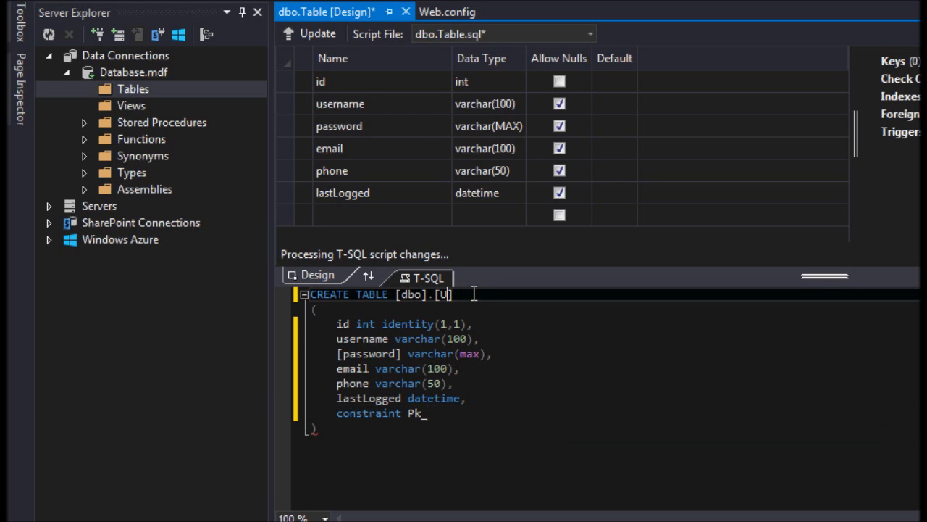
text(sers])
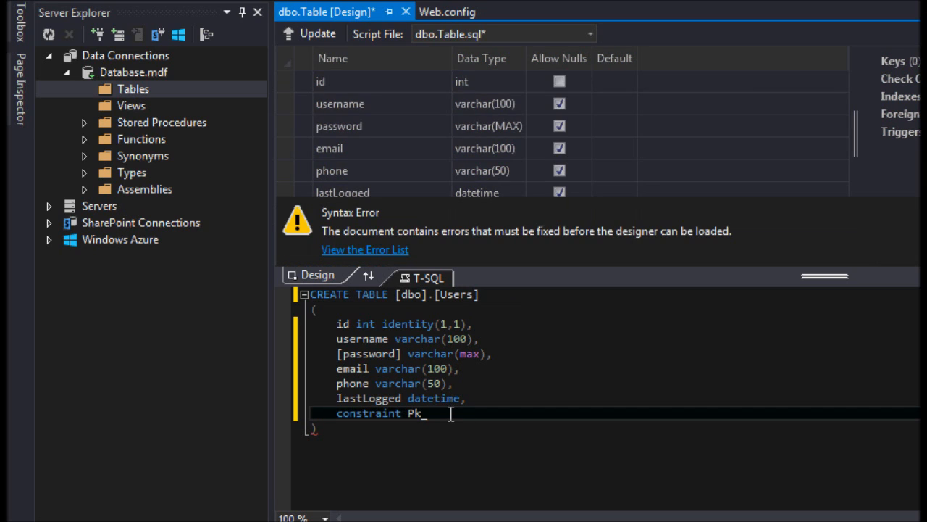
text(Users_username)
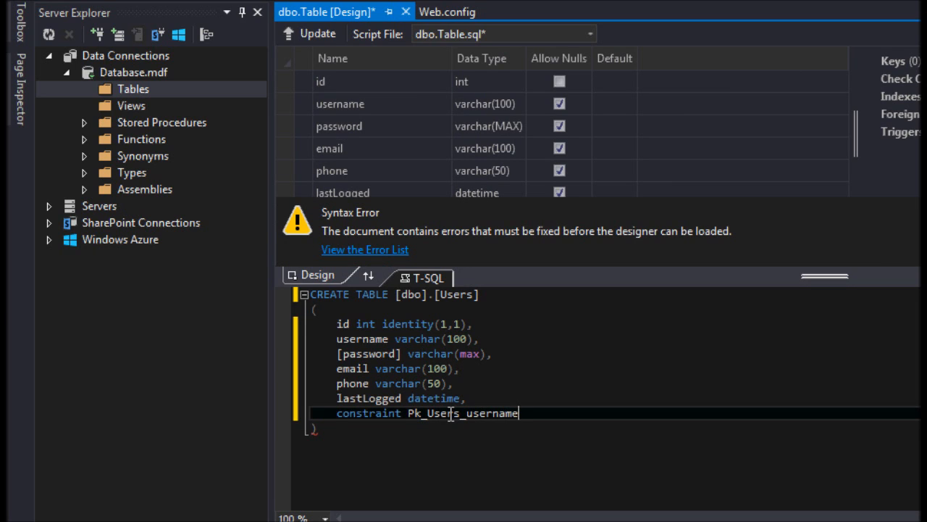
text(primar)
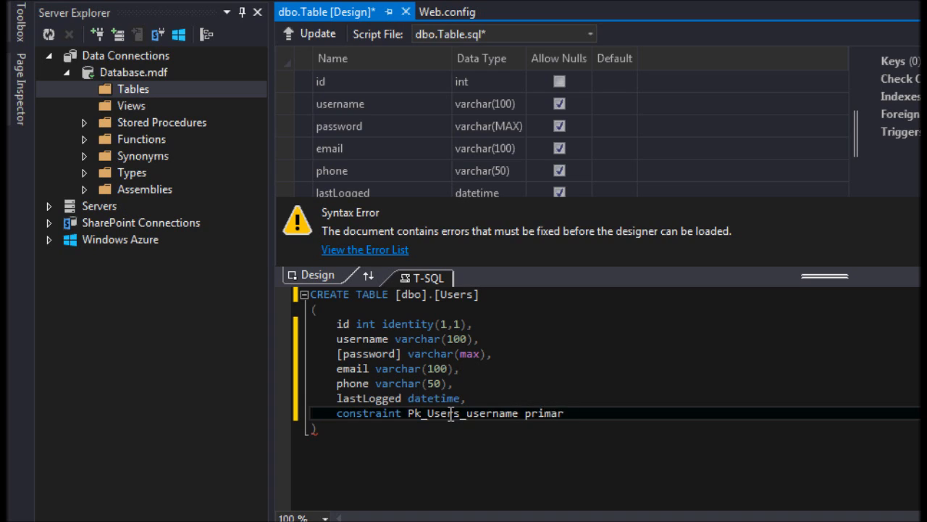
text(y key()
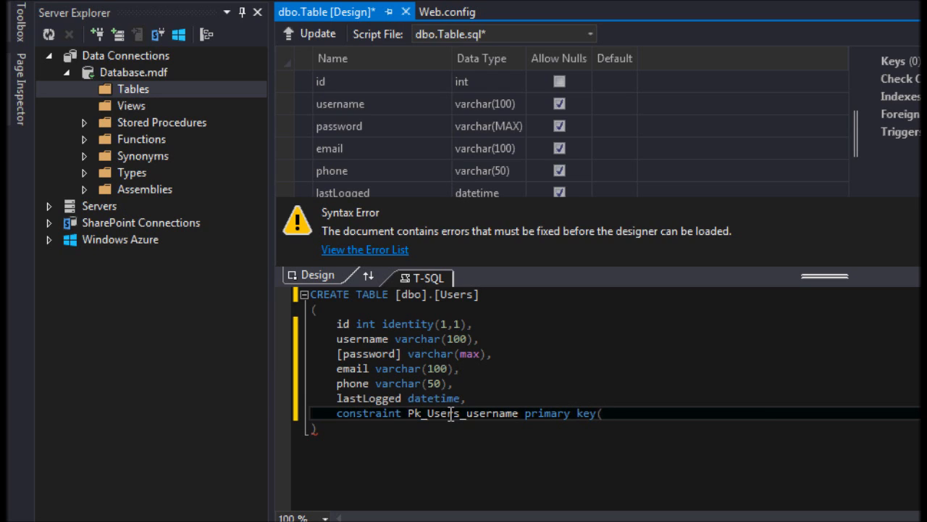
text(username),)
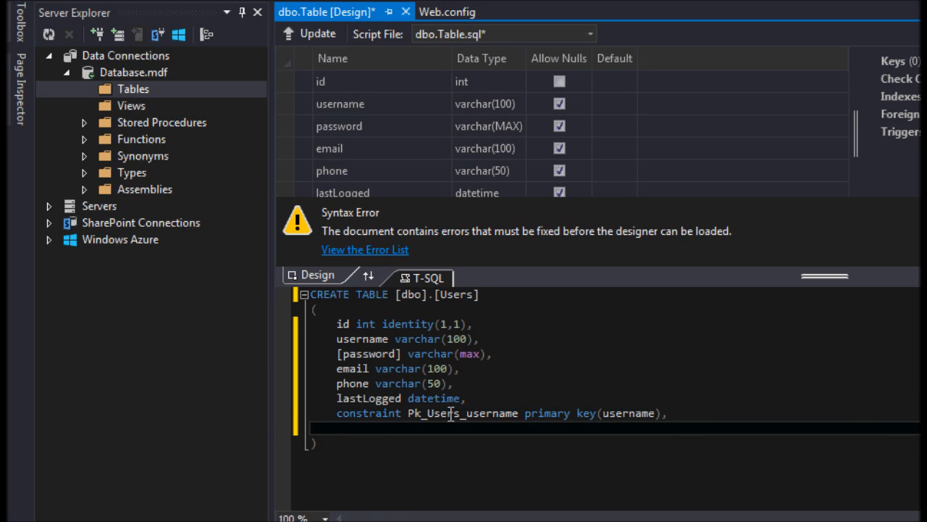
Add constraint UQ_Users_email unique (email) to the table script.
text(constraint)
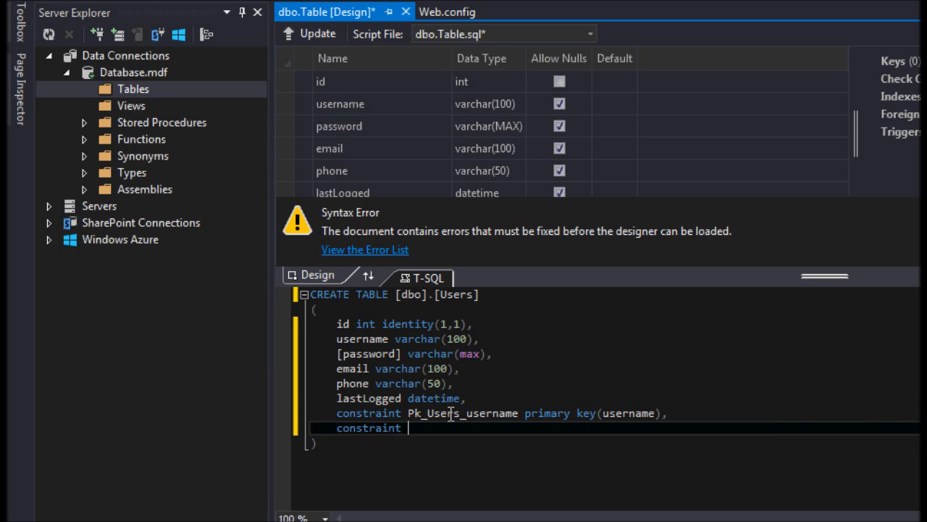
text(U)
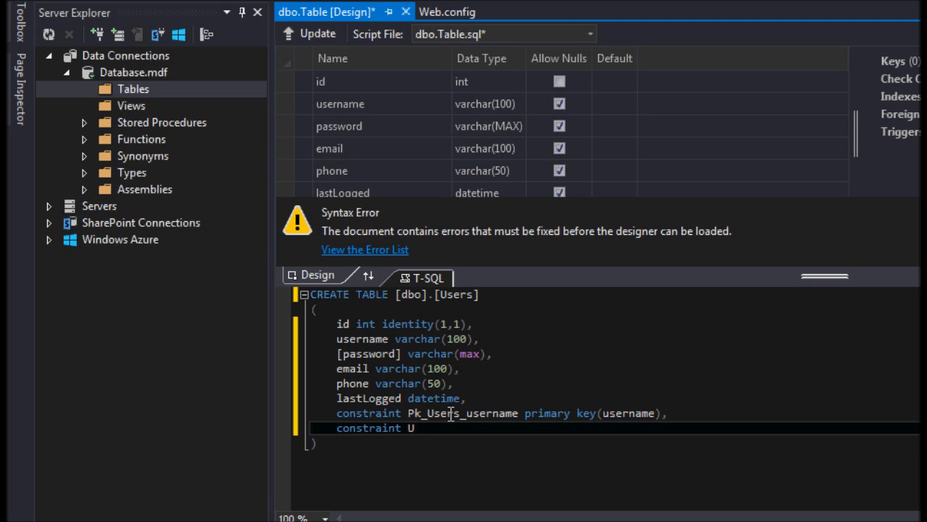
text(q_)
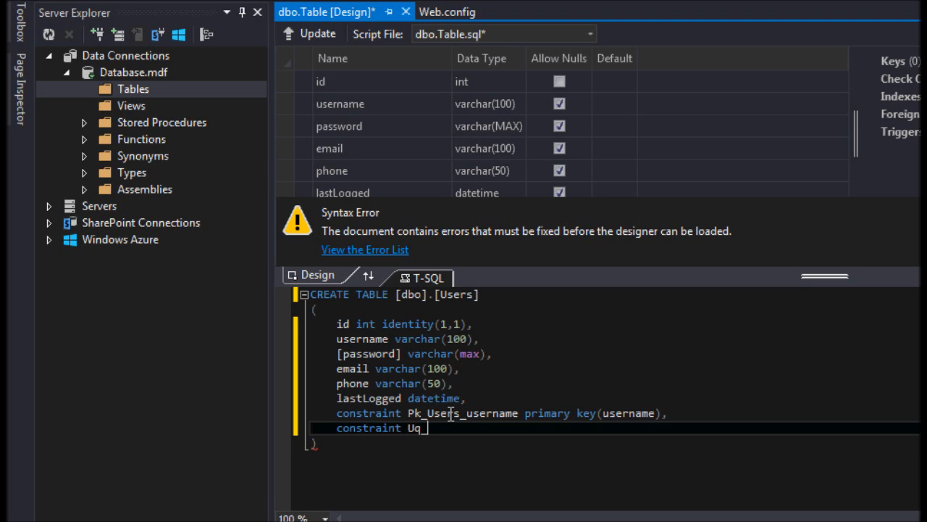
text(Users_)
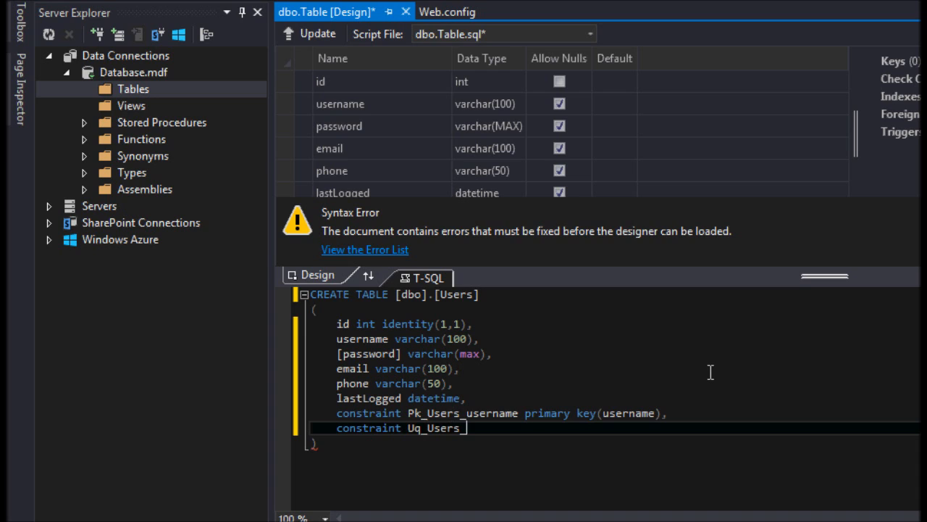
text(email U)
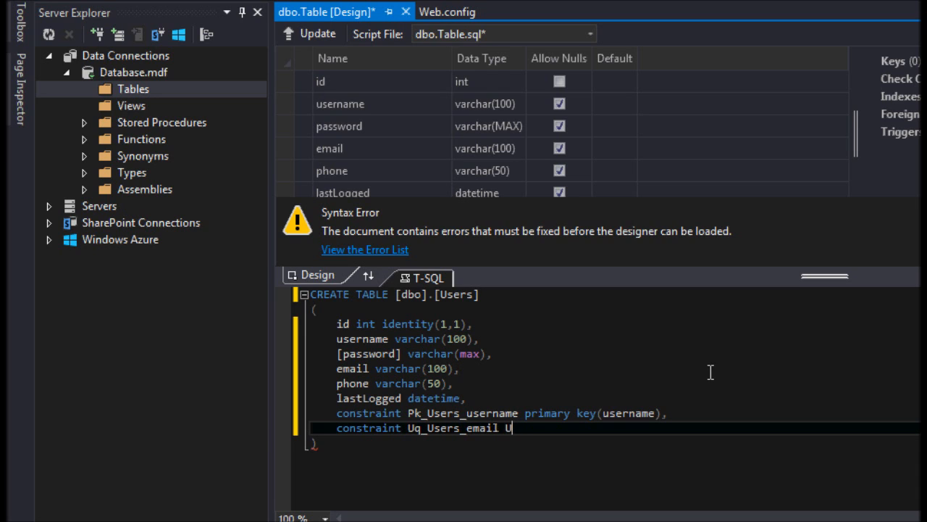
text(nique)
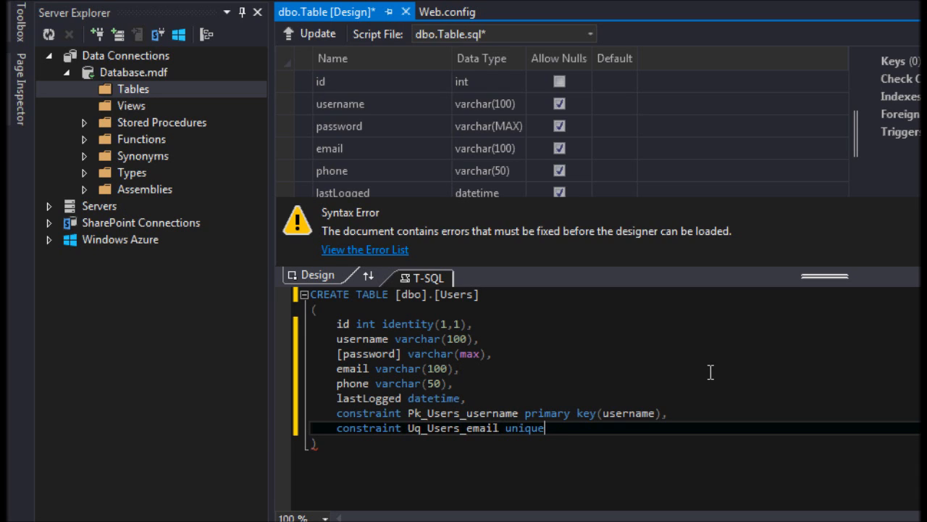
text((email)
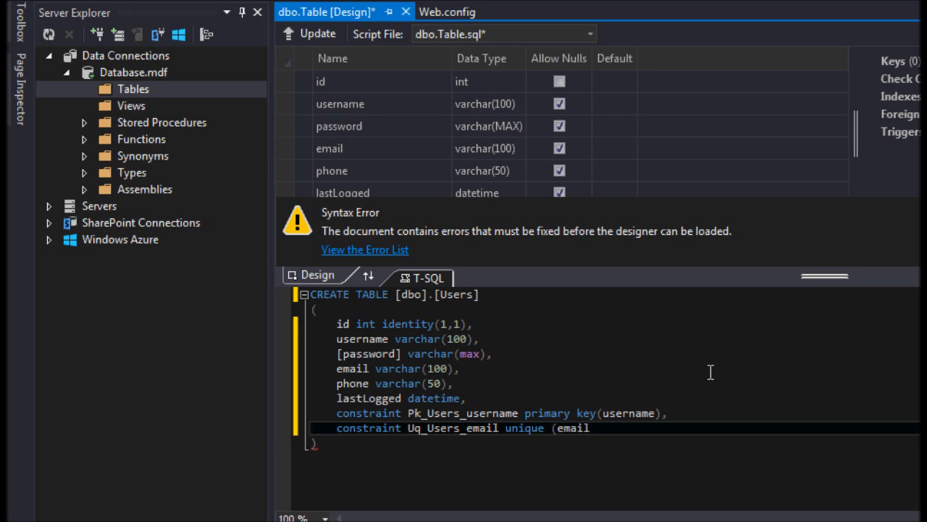
text())
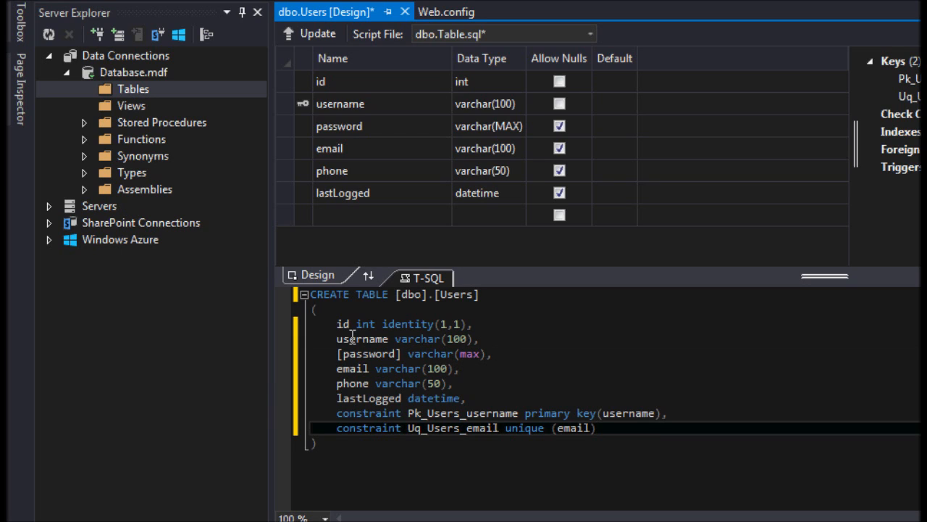
mouse_move(480, 330)
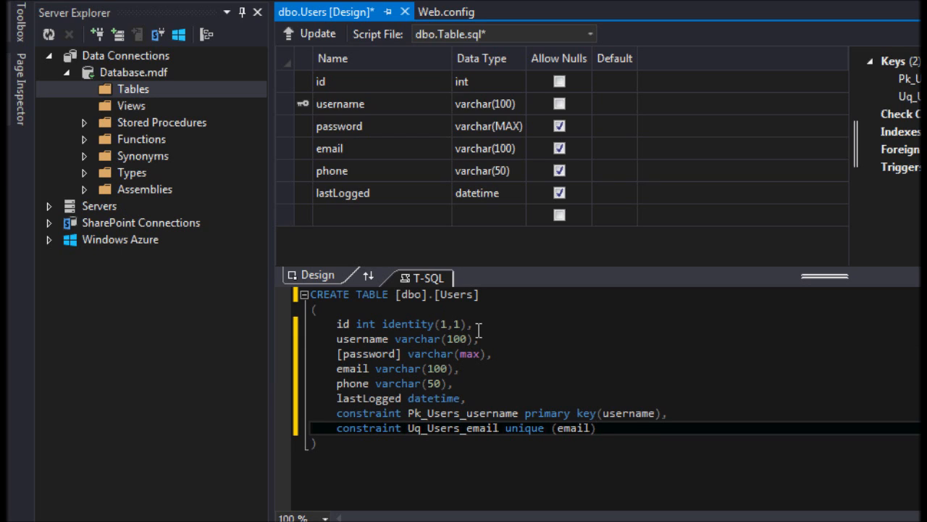
mouse_move(348, 337)
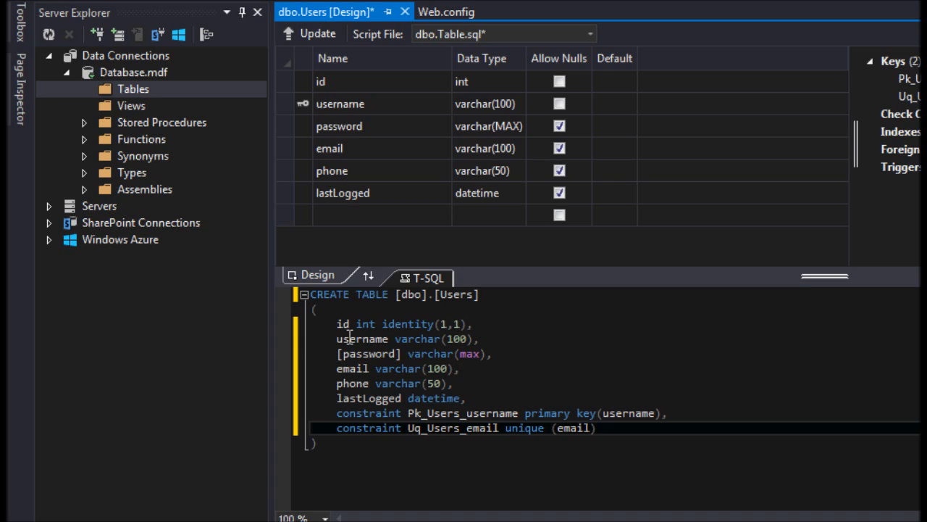
mouse_move(432, 422)
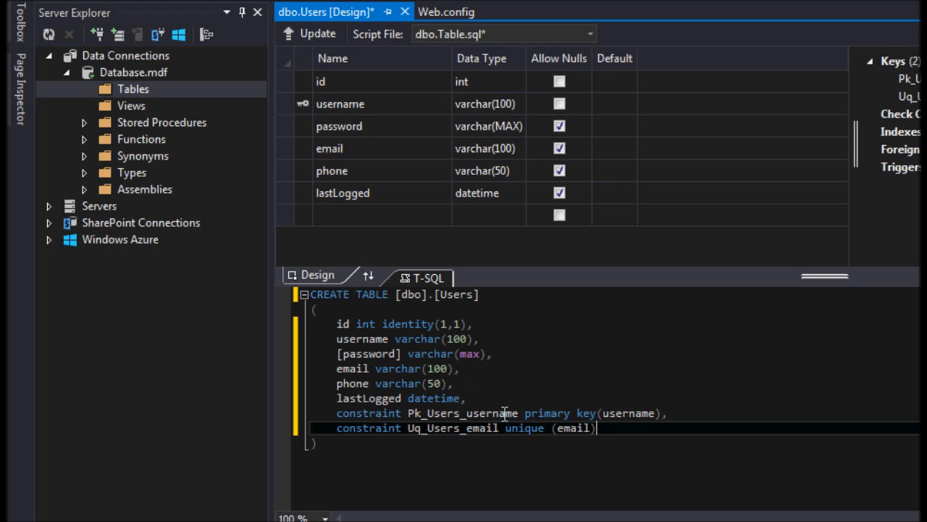
mouse_move(449, 366)
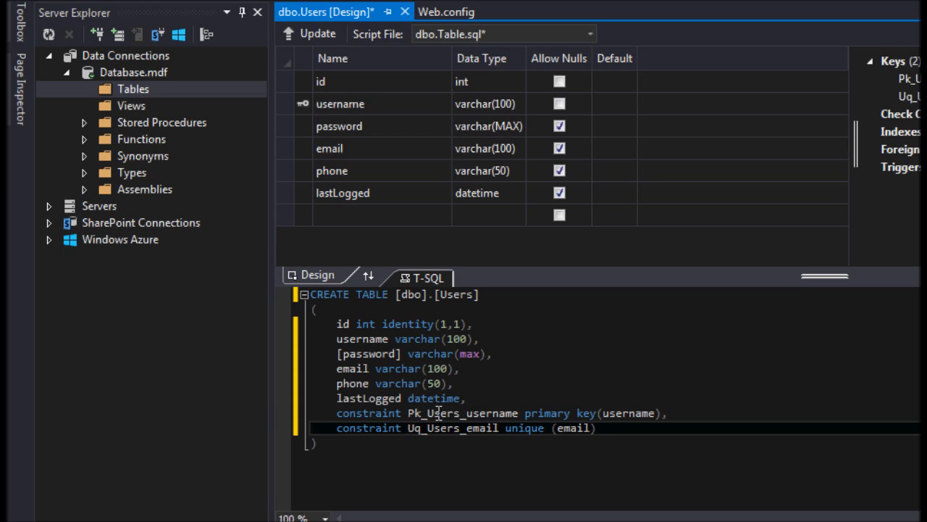
mouse_move(342, 371)
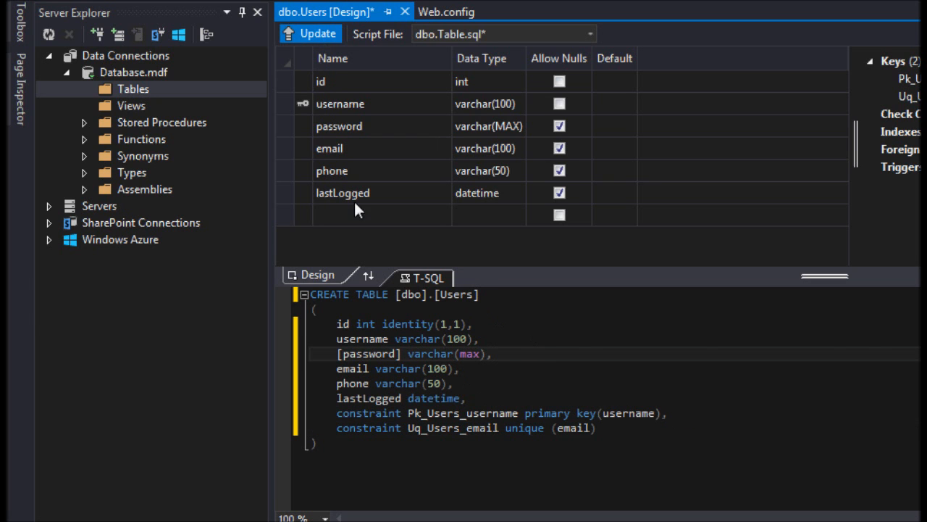
click(310, 33)
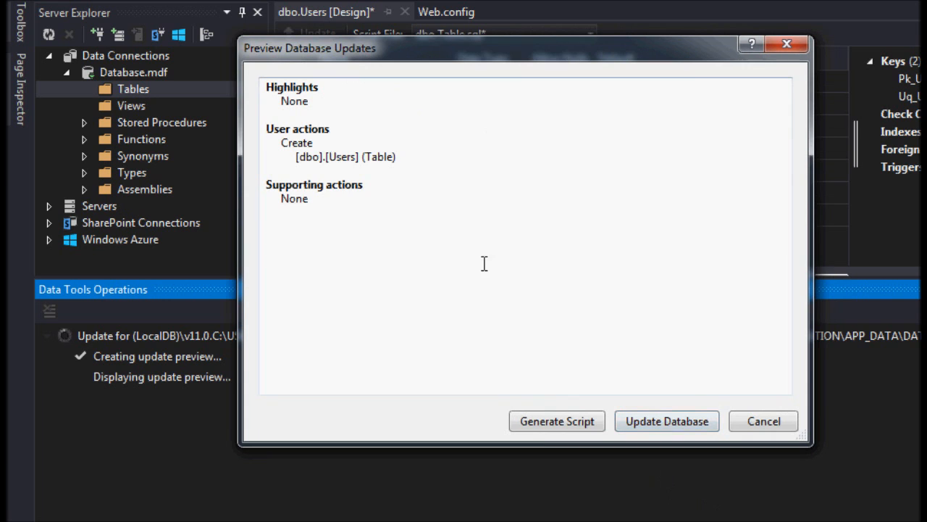
Run Update Database to apply the dbo.Users script to LocalDB.
click(665, 421)
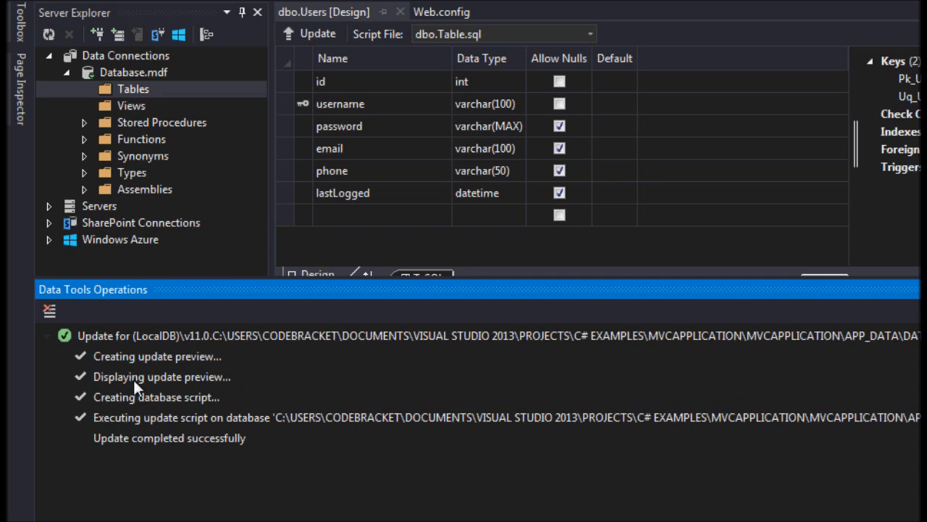
mouse_move(521, 271)
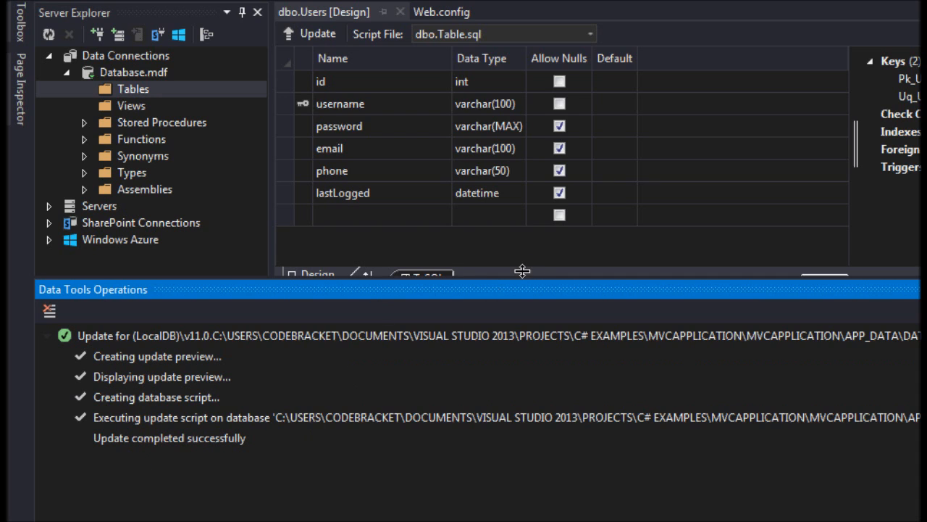
Refresh Tables, expand Users to confirm its six columns, then close the dbo.Users designer.
right_click(133, 88)
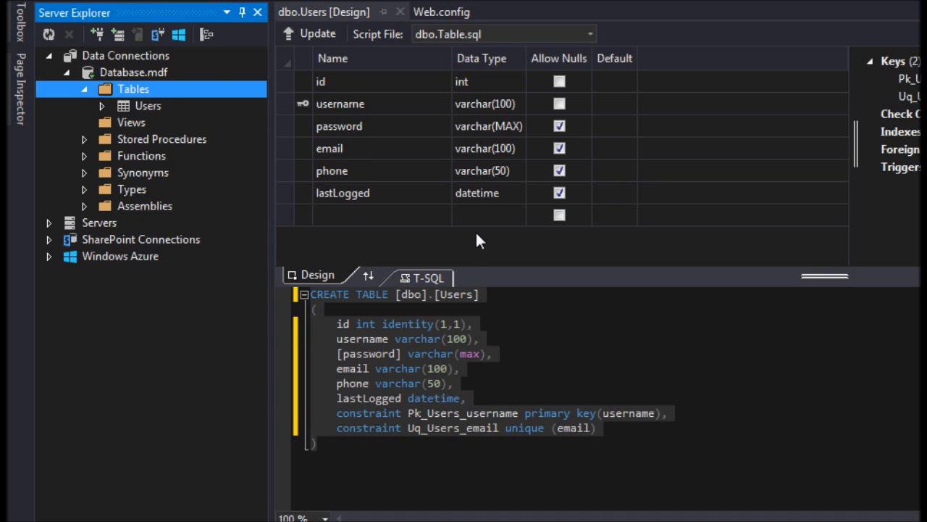
mouse_move(470, 110)
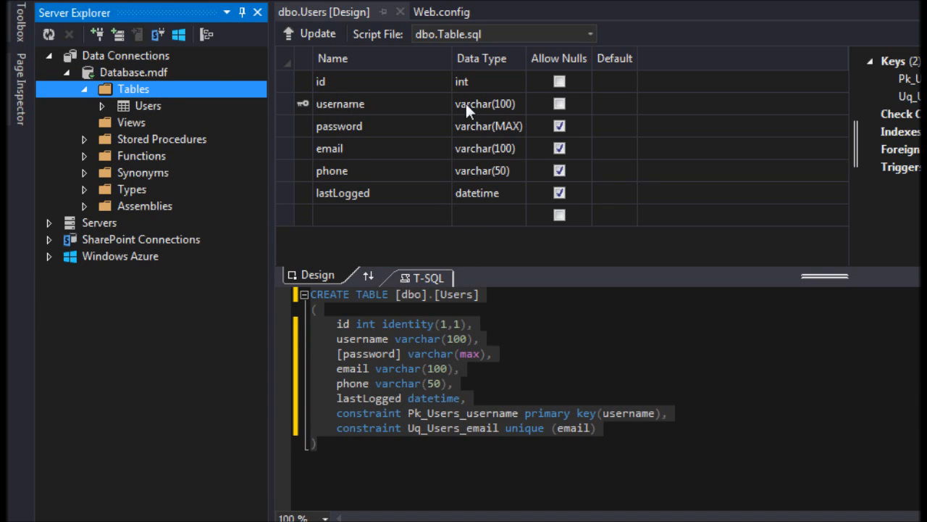
click(101, 106)
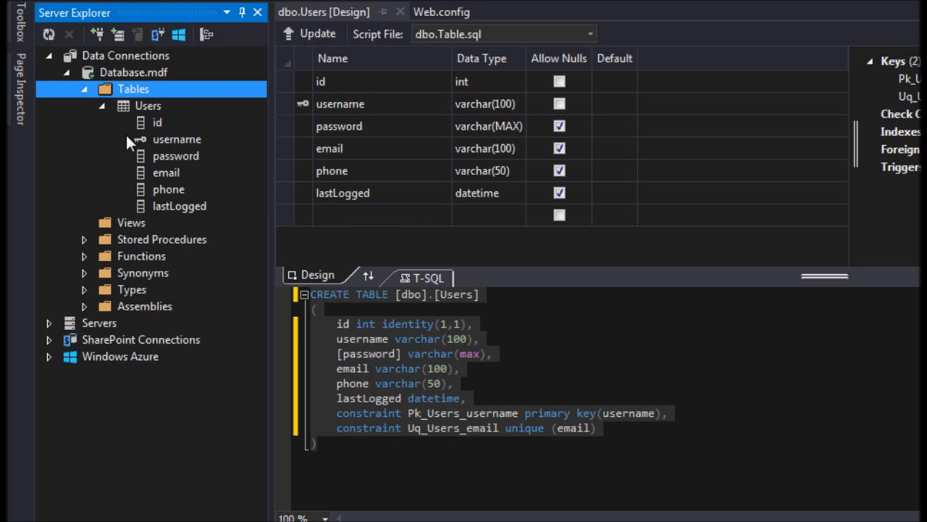
click(83, 88)
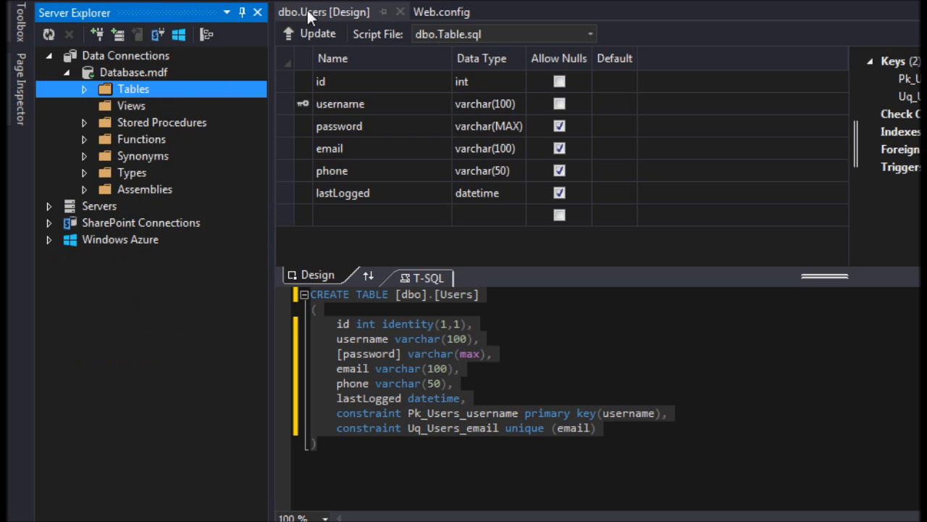
click(441, 12)
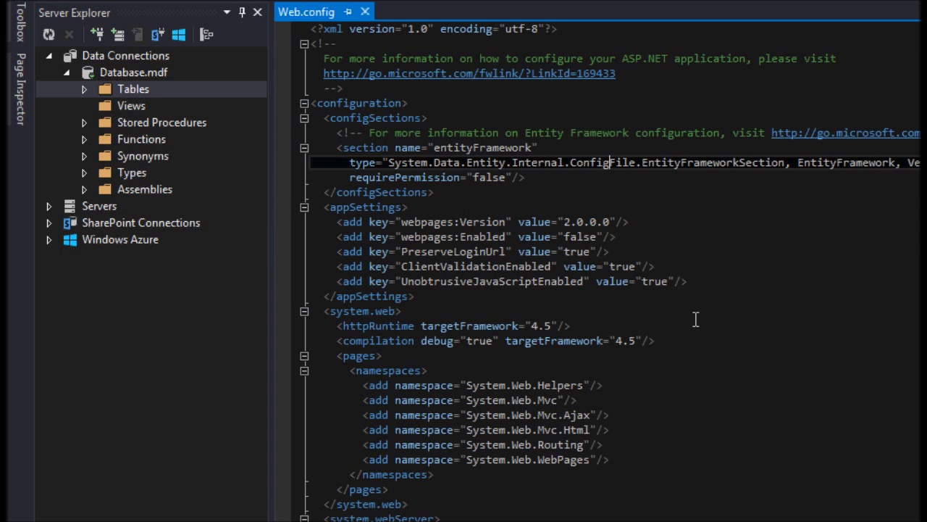
Add a new view named User_Settings_View and set its source to [Users].
right_click(131, 105)
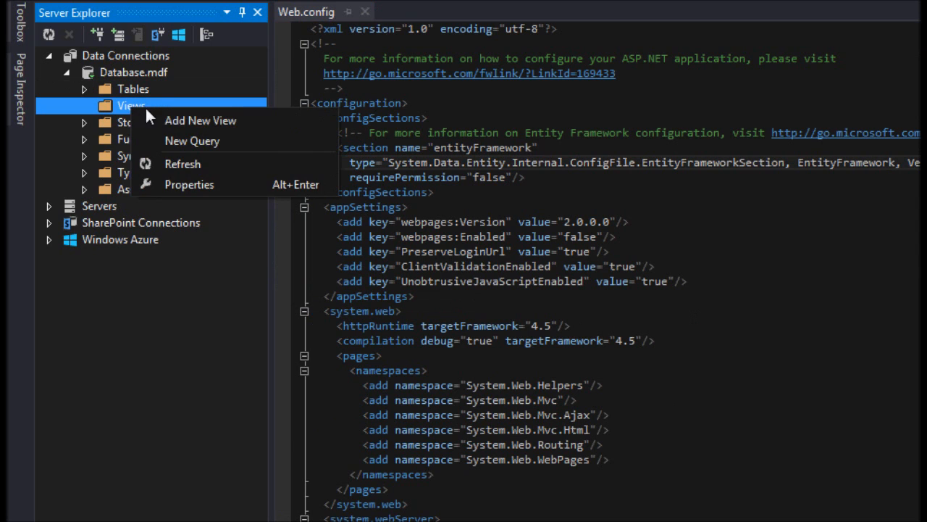
click(201, 120)
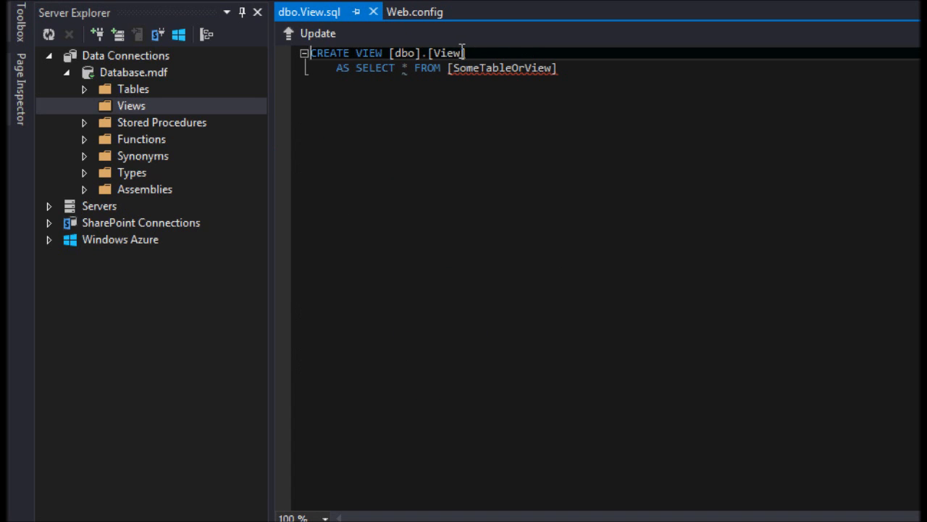
key(Backspace)
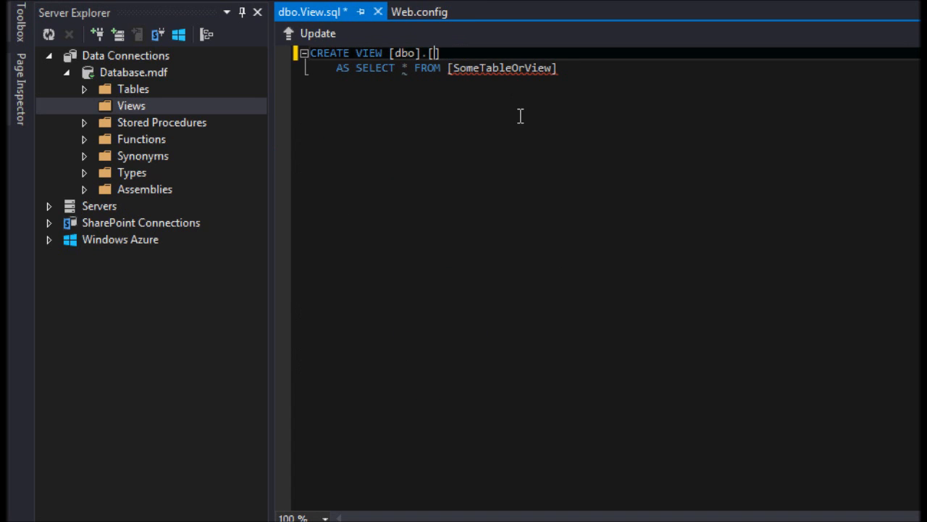
text(User)
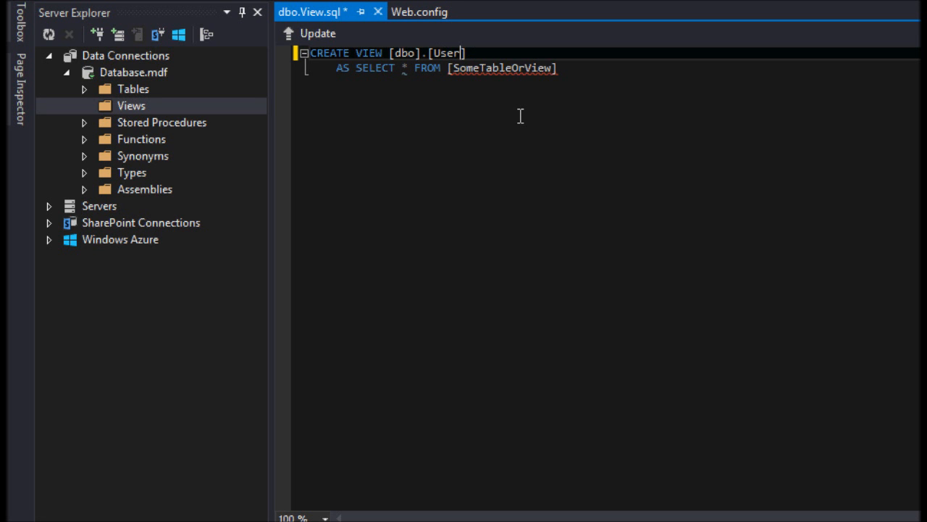
text(_Settings_View)
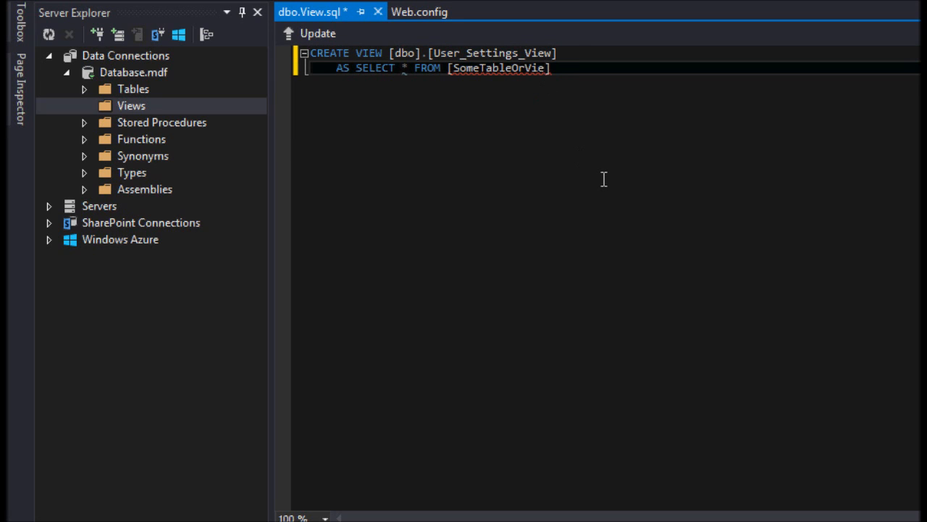
key(Backspace)
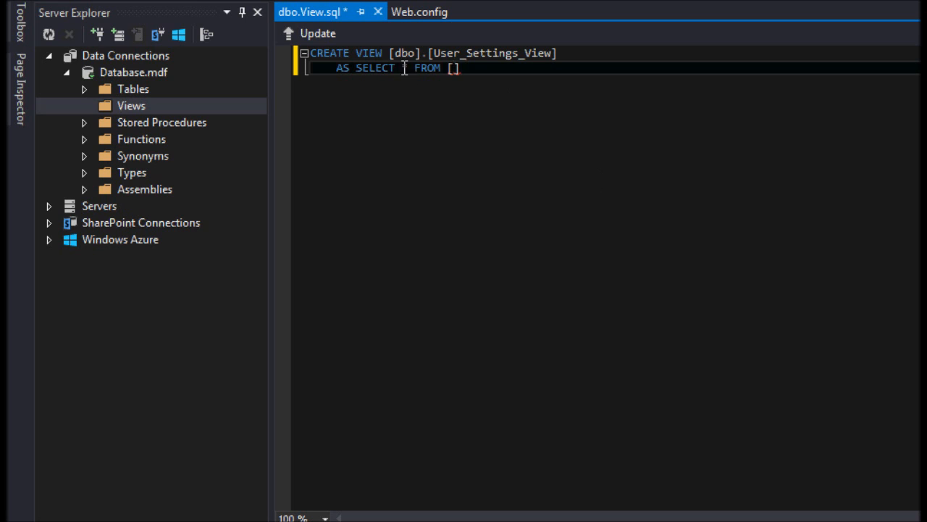
text(*)
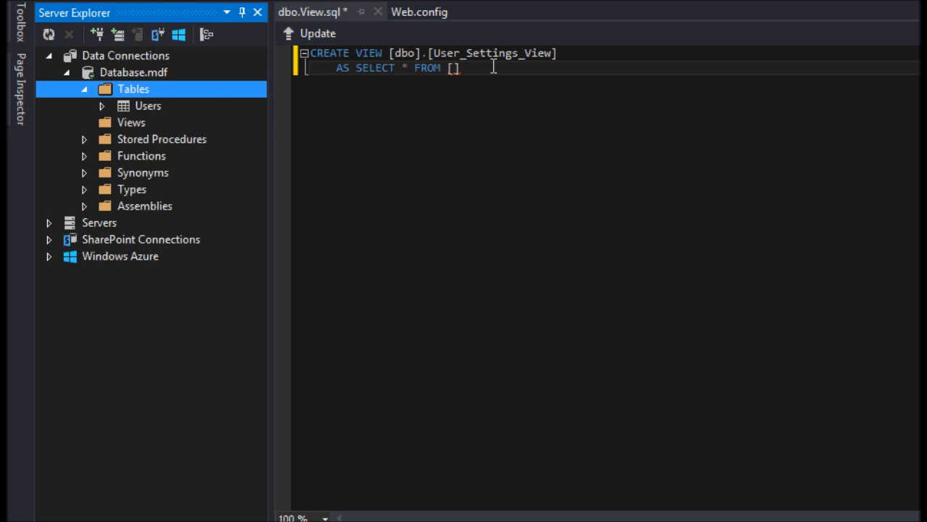
text(Users)
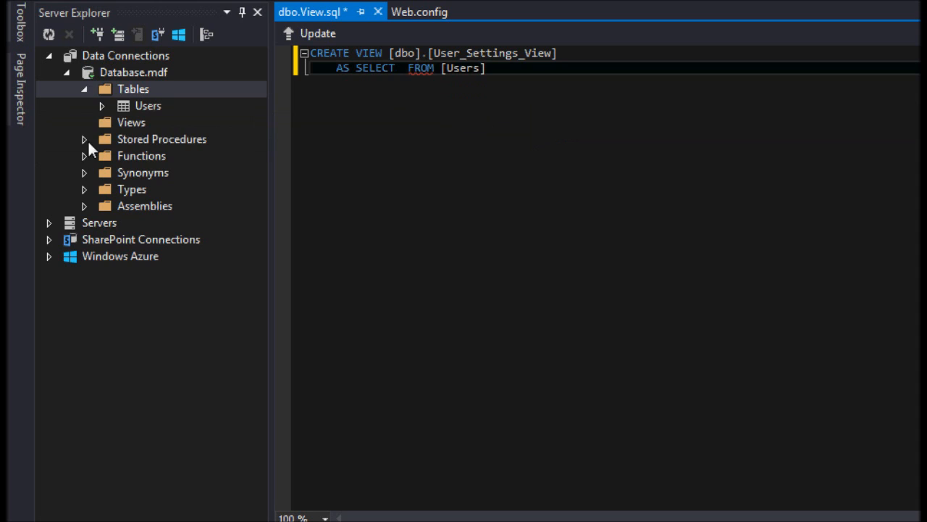
Expand Users for reference and type the select list username, email, phone, lastLogged.
click(101, 105)
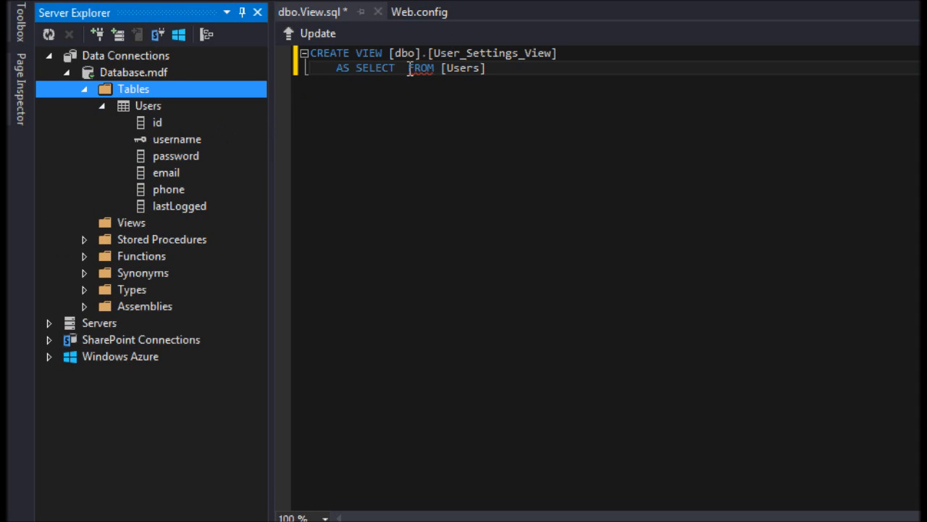
text(username, emai)
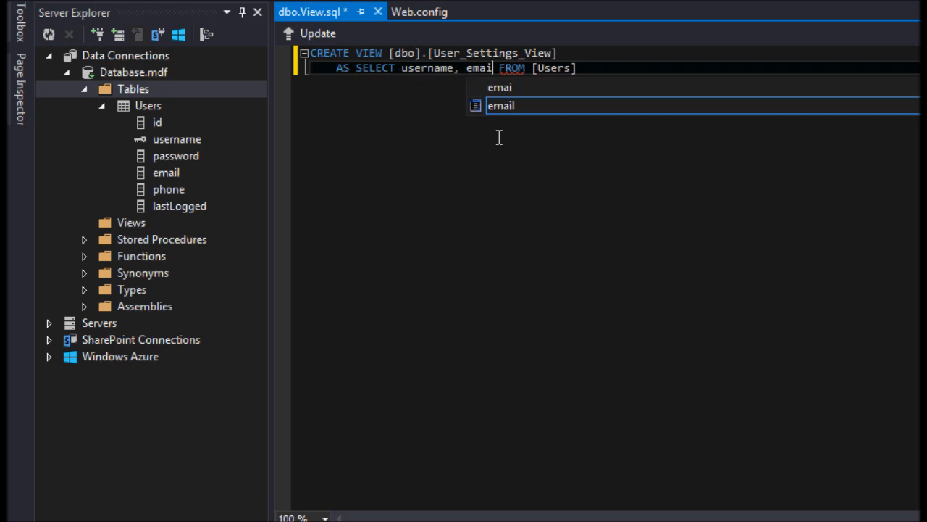
text(, phone, lastLogged)
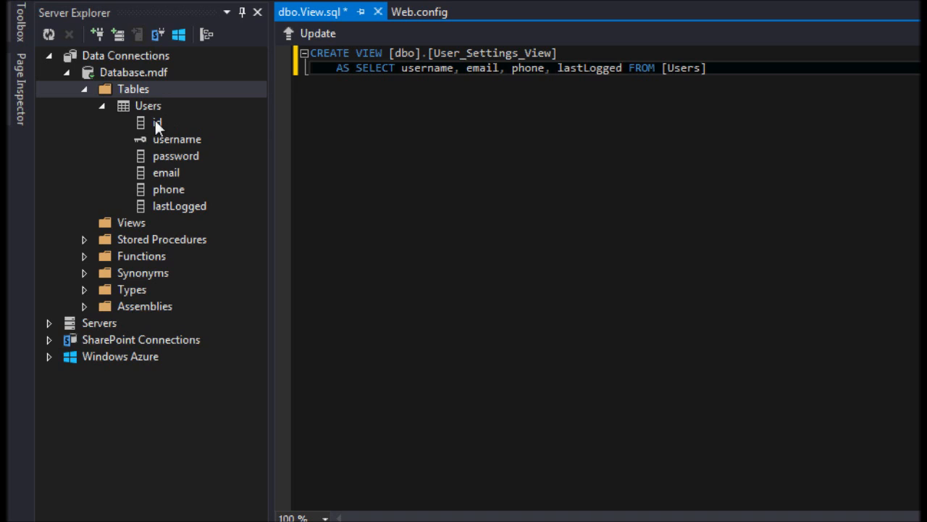
mouse_move(156, 206)
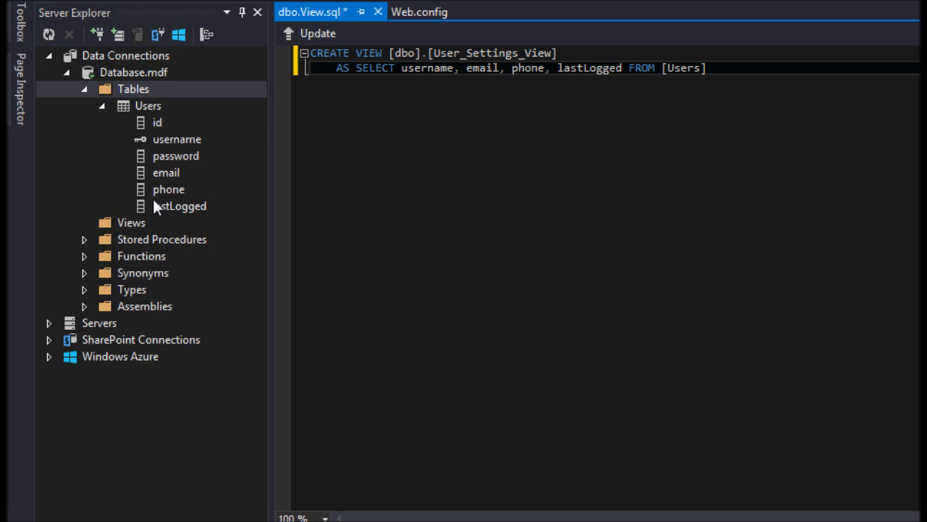
mouse_move(174, 215)
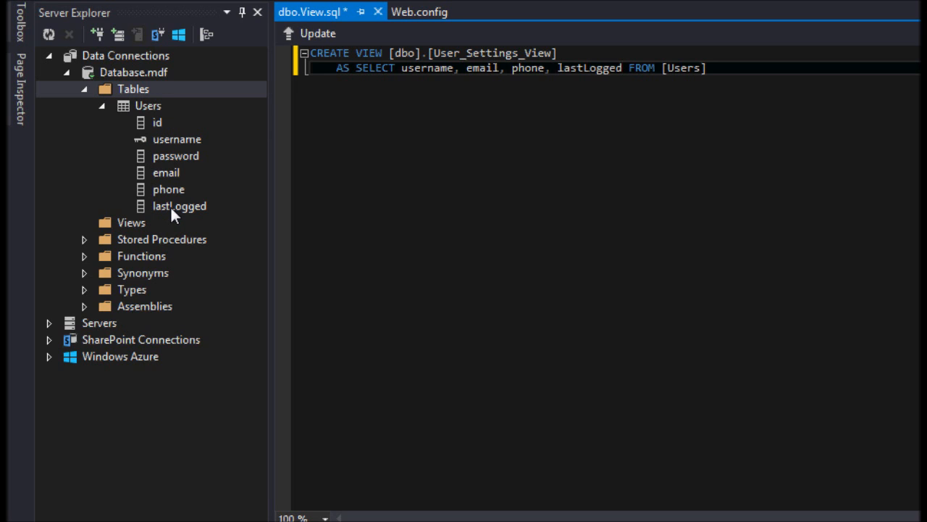
mouse_move(174, 172)
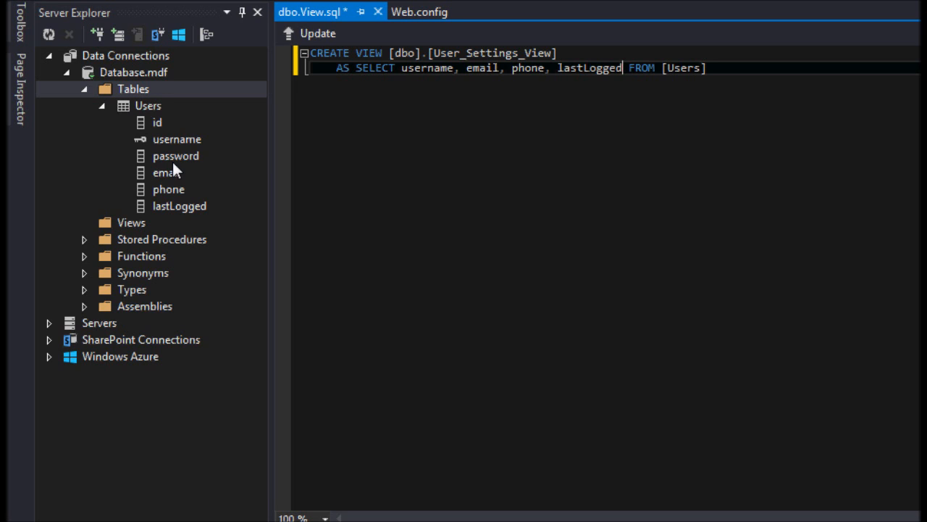
mouse_move(587, 133)
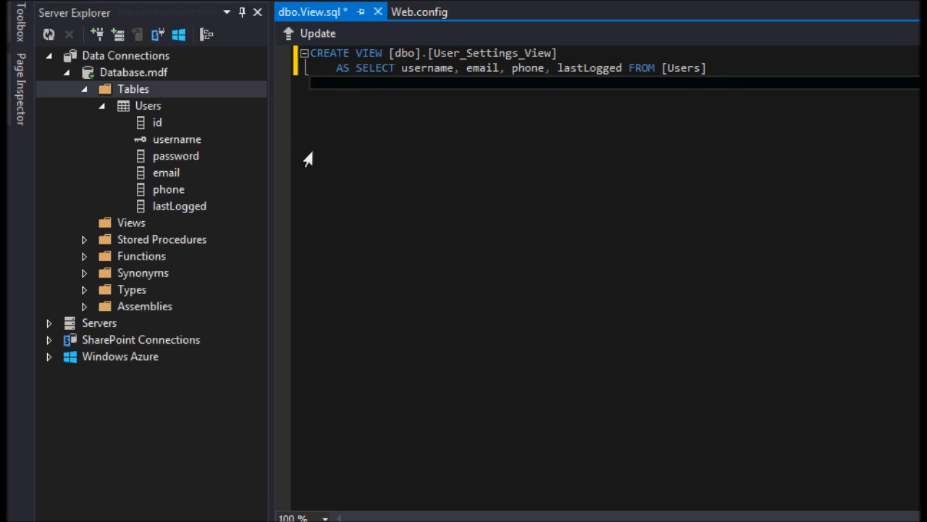
mouse_move(424, 58)
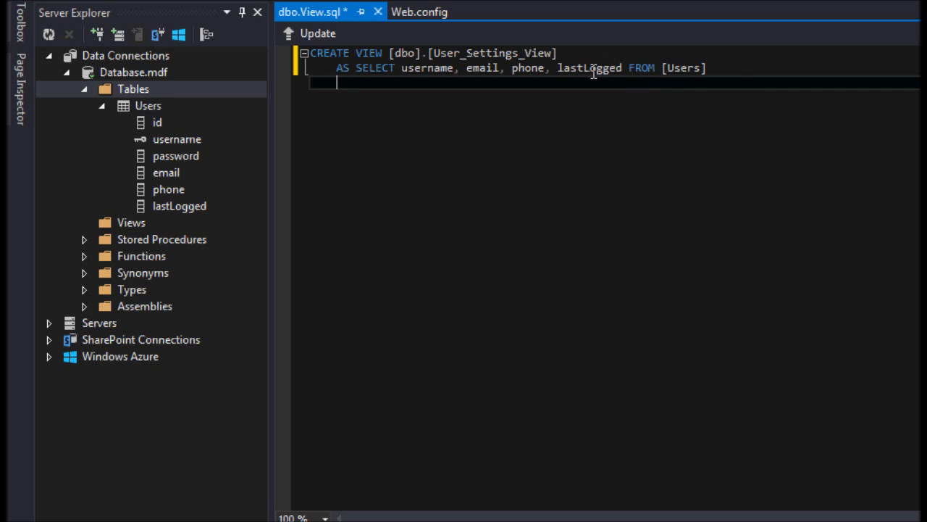
mouse_move(366, 100)
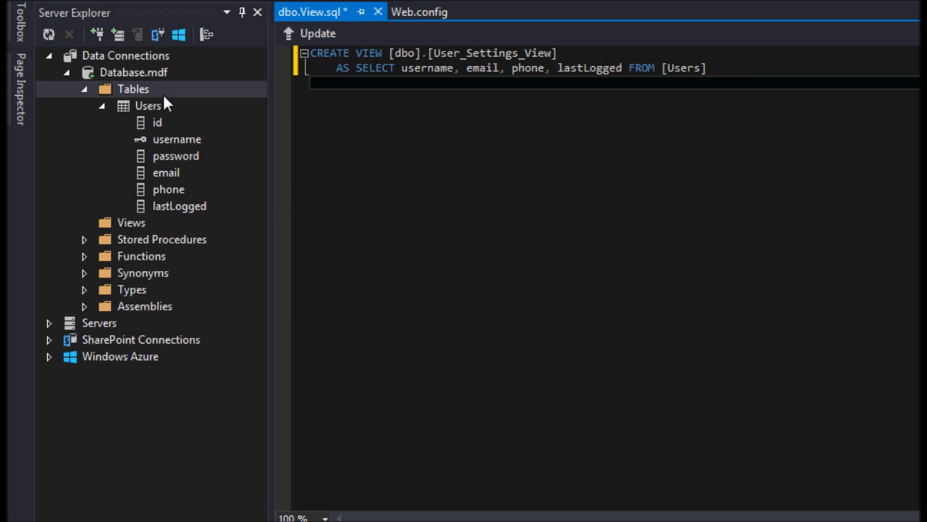
mouse_move(168, 110)
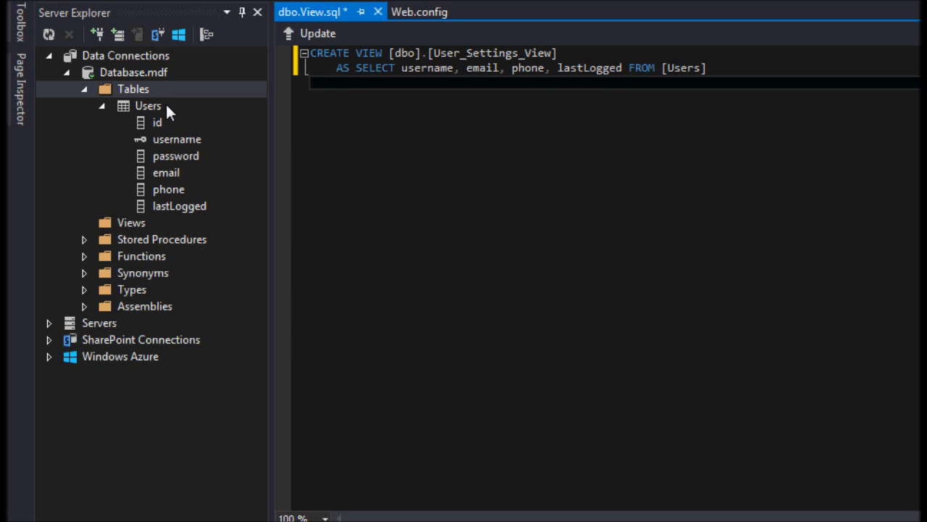
mouse_move(119, 119)
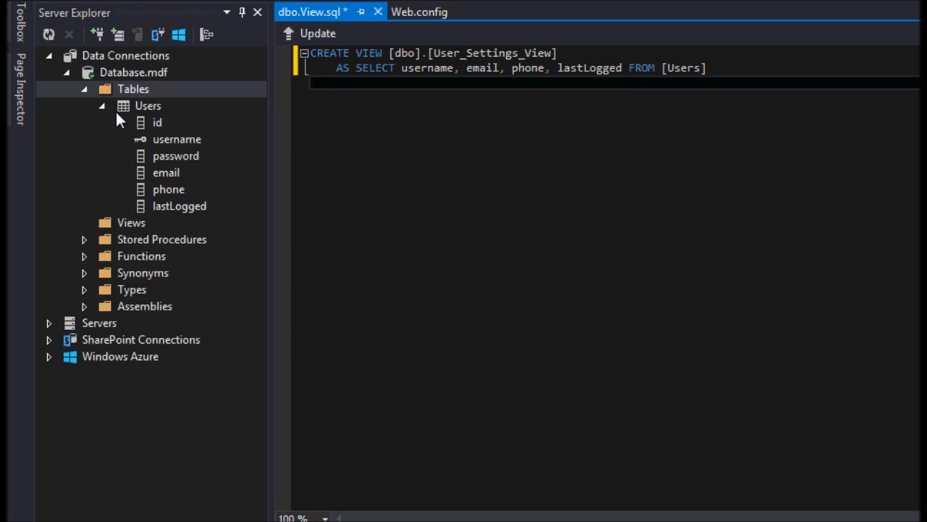
mouse_move(110, 116)
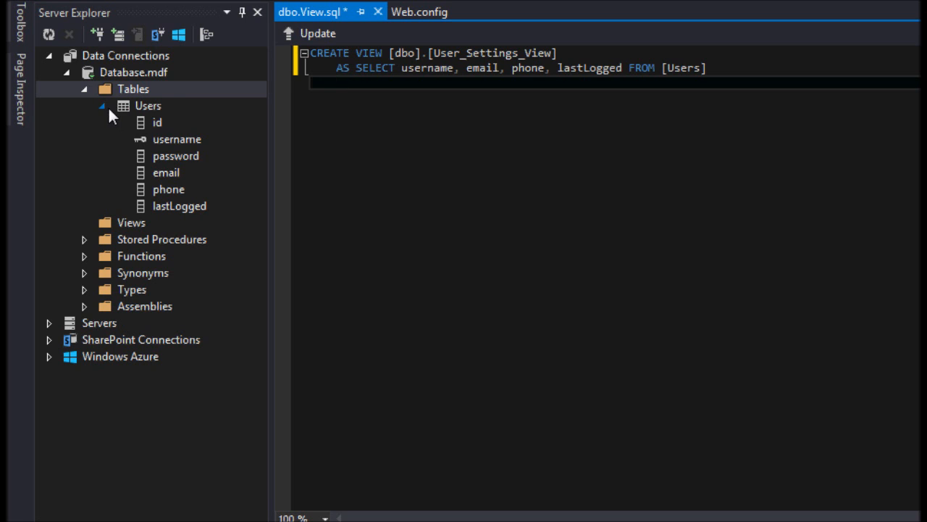
click(133, 88)
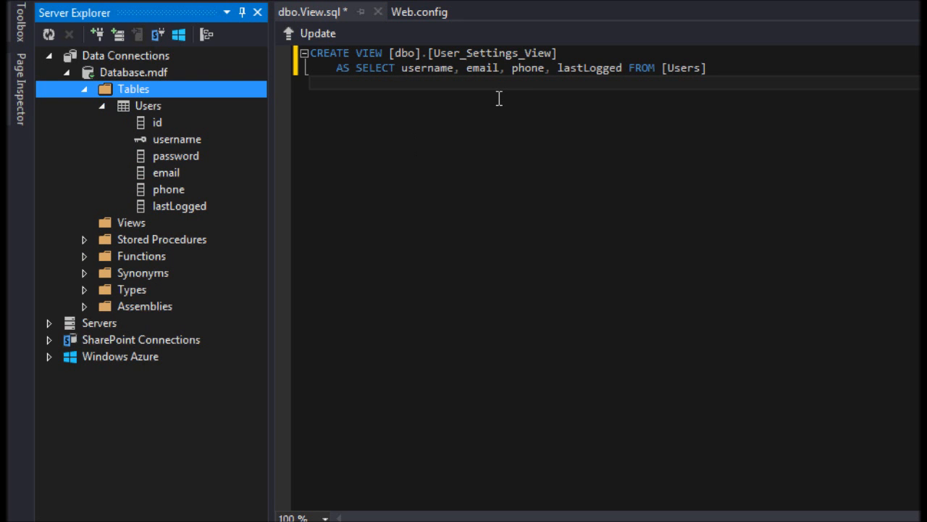
mouse_move(131, 152)
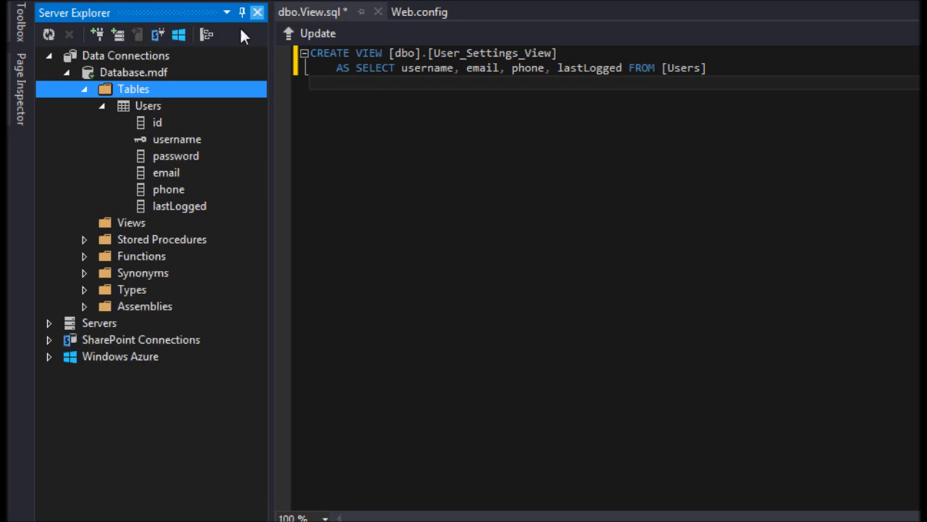
mouse_move(421, 134)
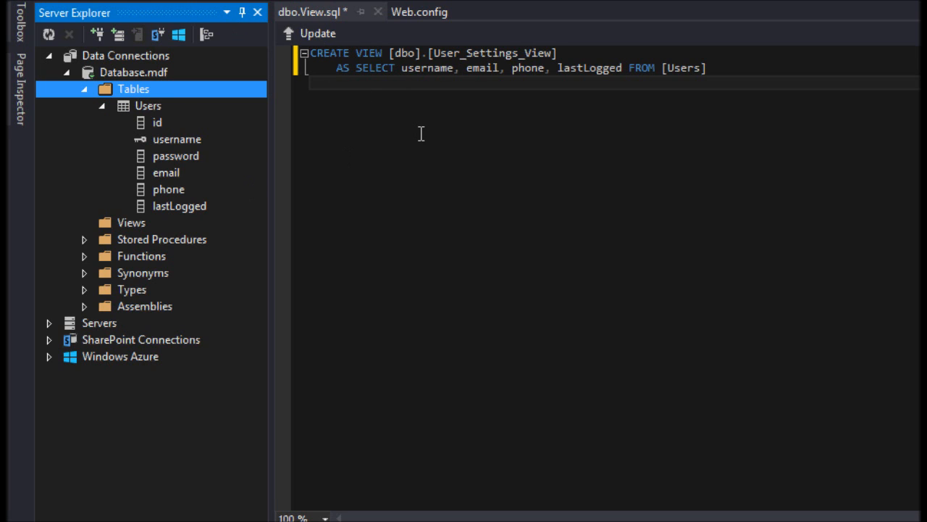
click(318, 33)
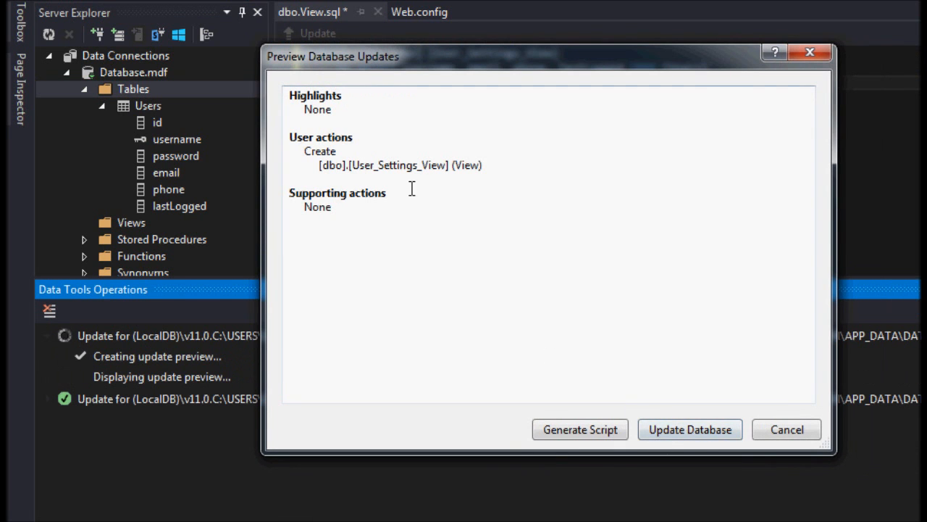
mouse_move(550, 321)
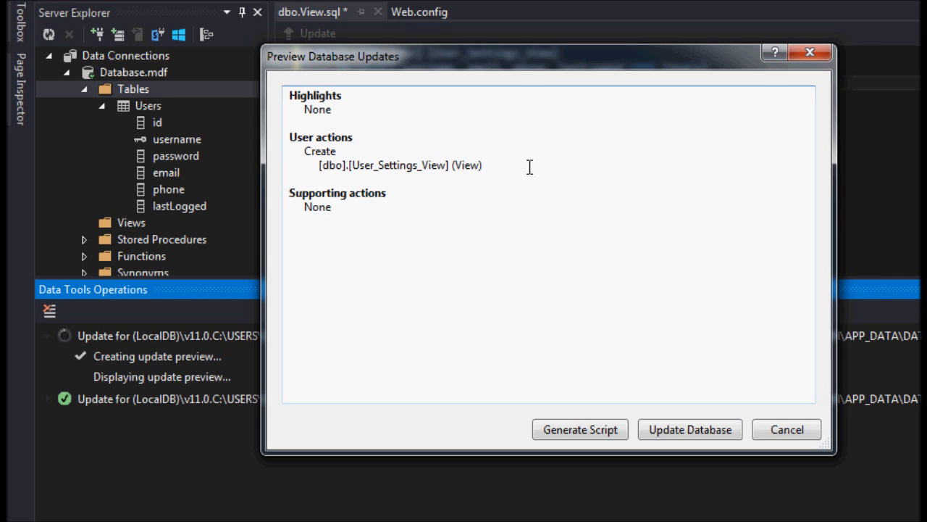
mouse_move(636, 263)
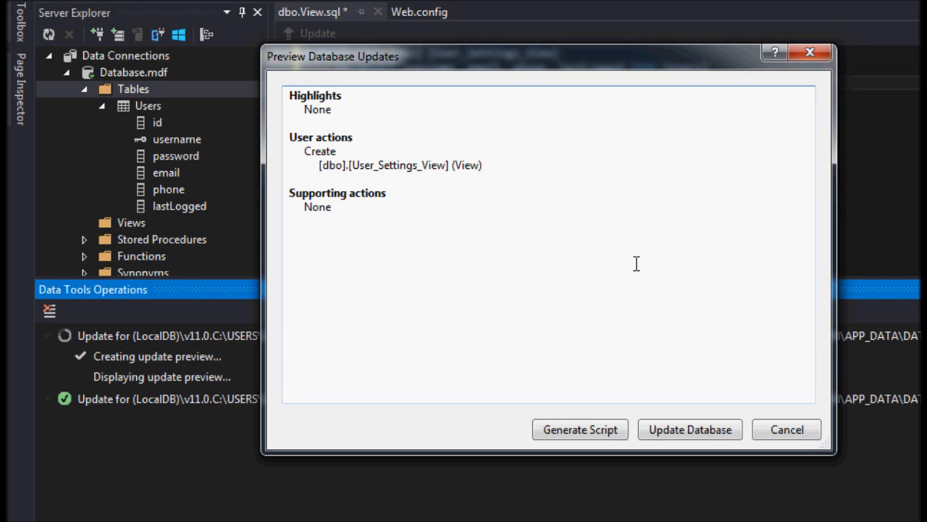
mouse_move(511, 115)
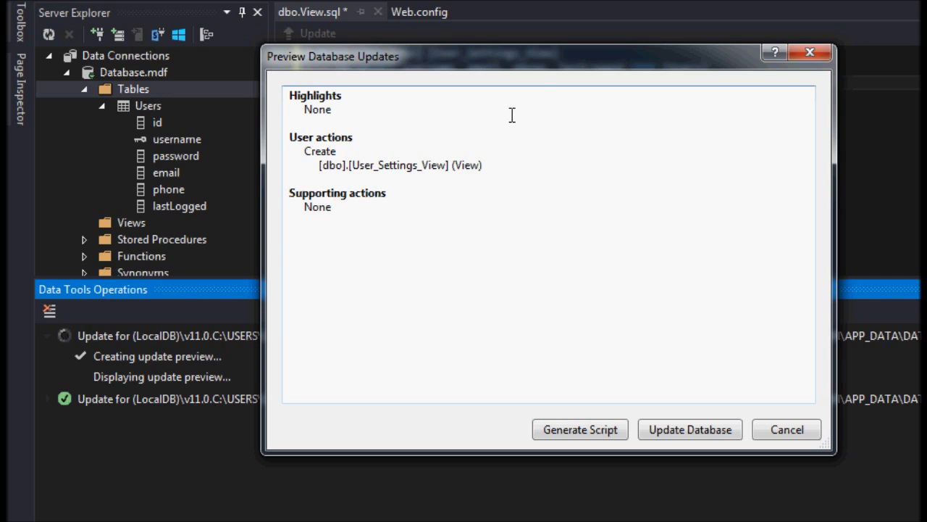
mouse_move(399, 179)
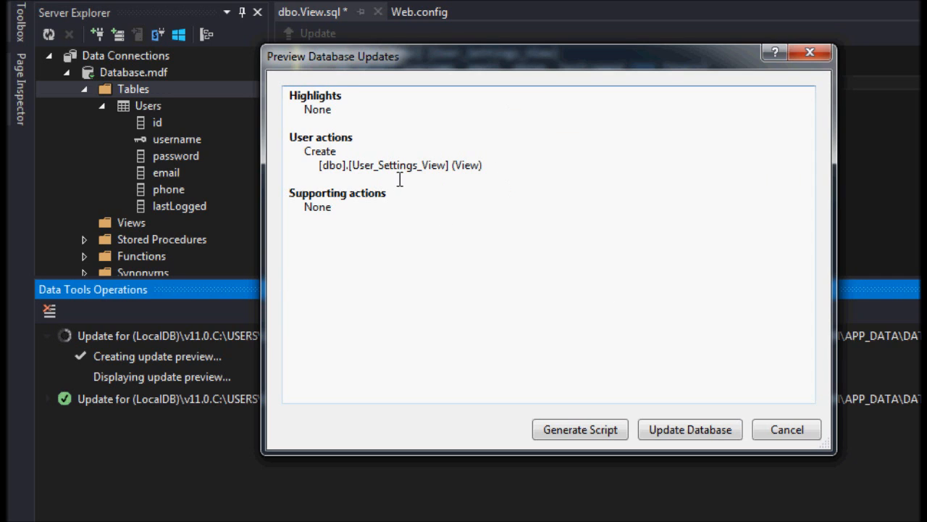
mouse_move(690, 429)
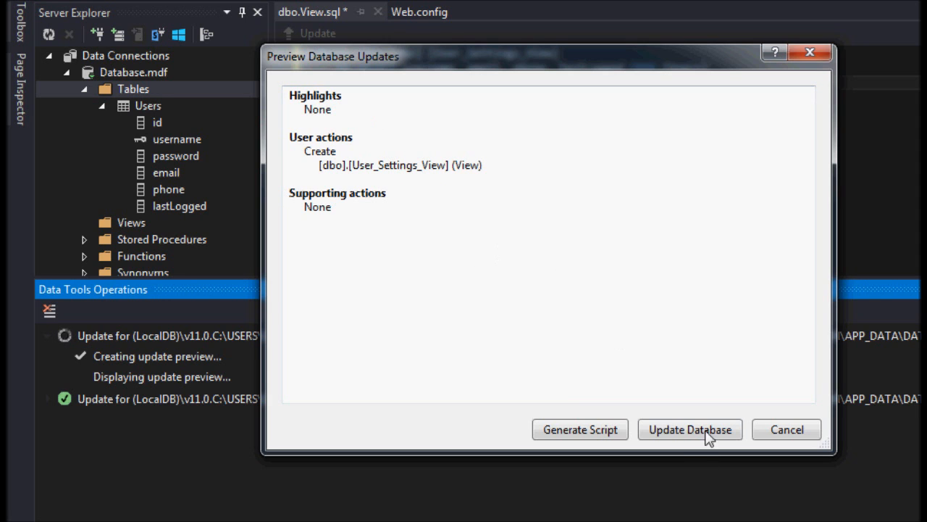
mouse_move(677, 429)
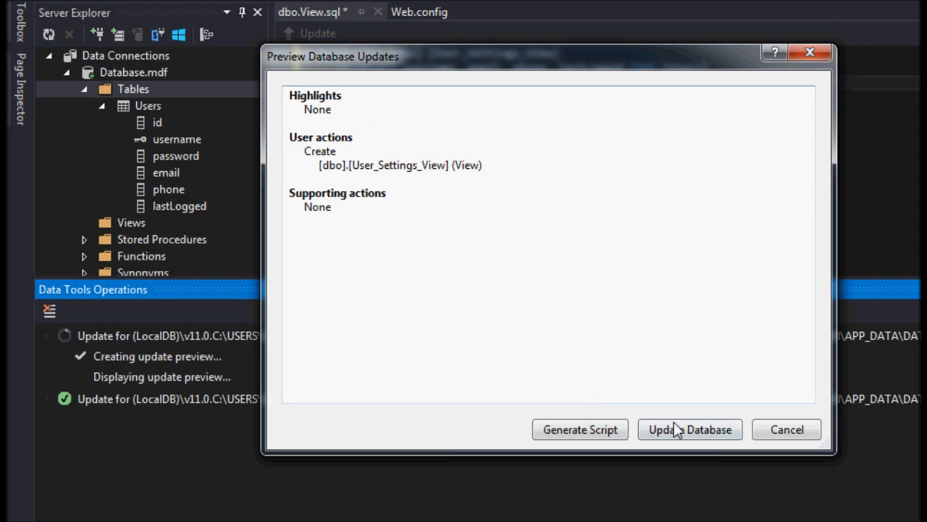
Apply the database update that creates User_Settings_View.
click(689, 429)
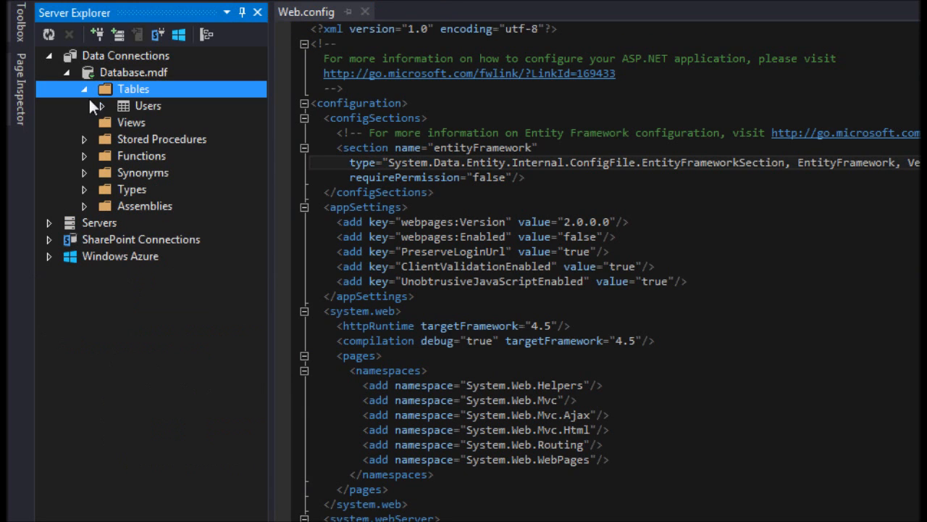
Expand Views and Tables in Server Explorer and close Web.config, showing Users and User_Settings_View.
right_click(134, 88)
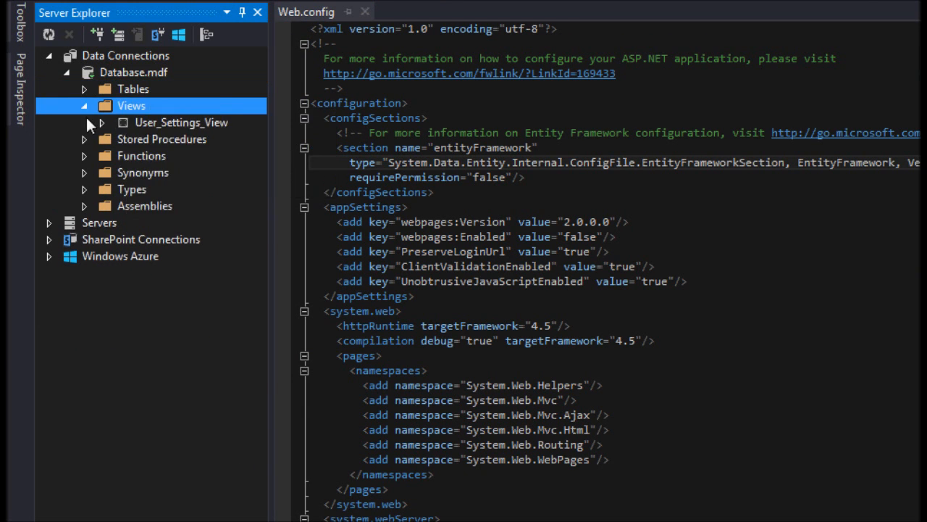
click(84, 88)
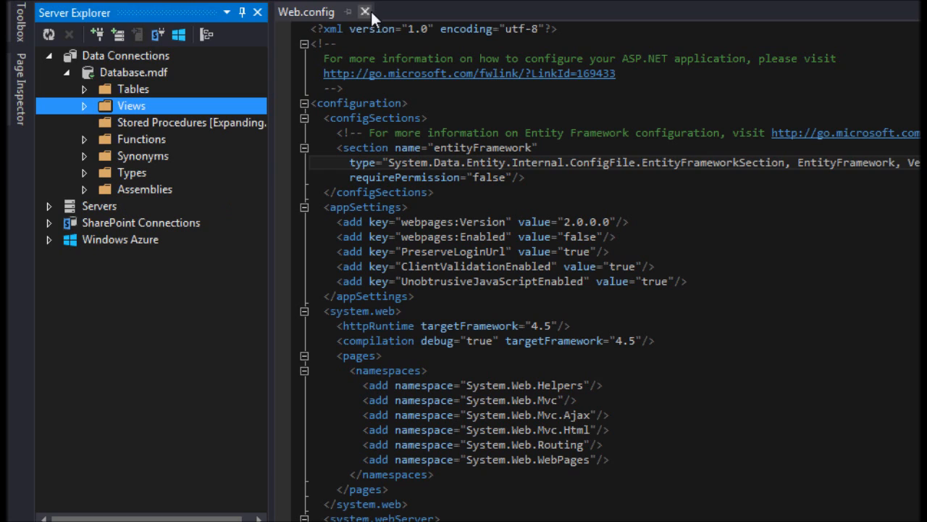
click(366, 12)
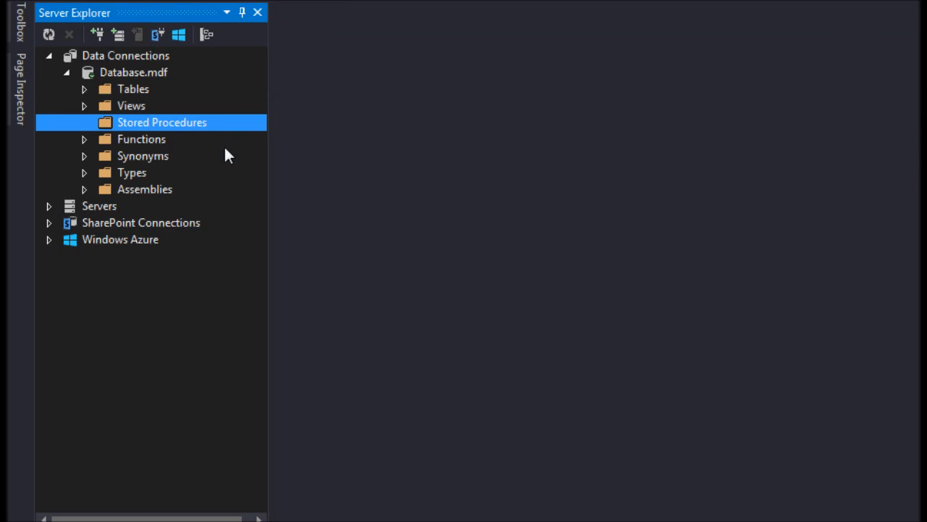
mouse_move(94, 98)
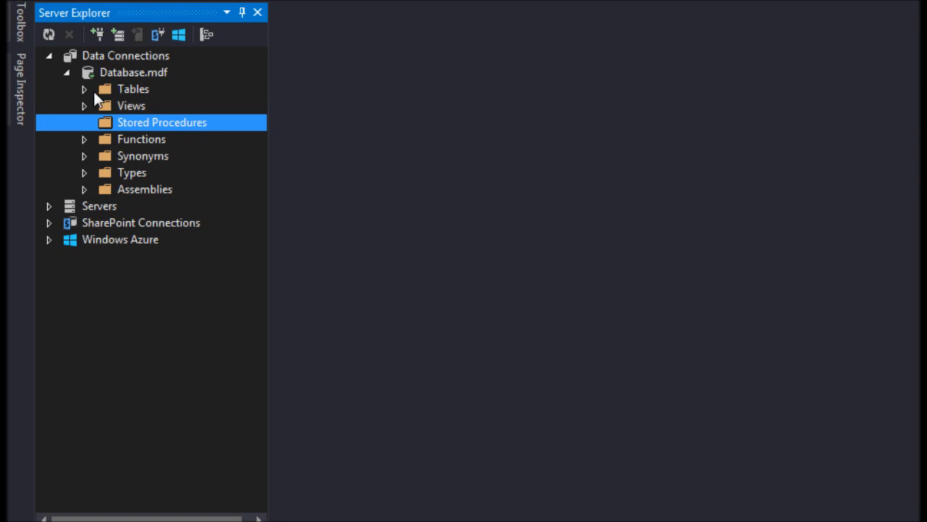
click(84, 89)
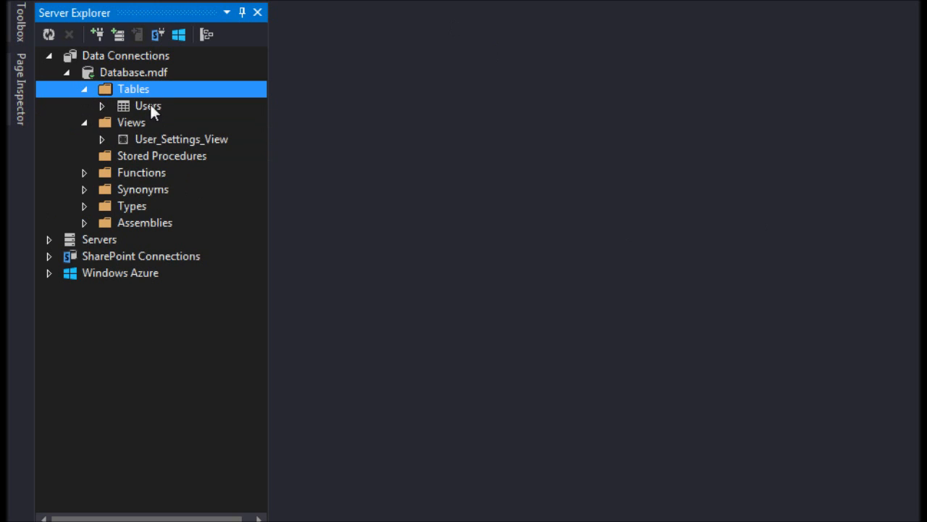
mouse_move(153, 161)
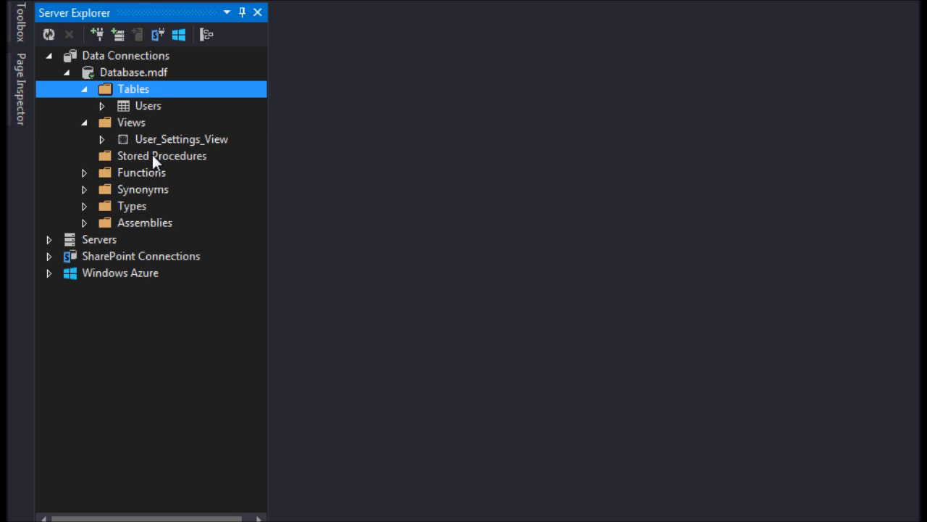